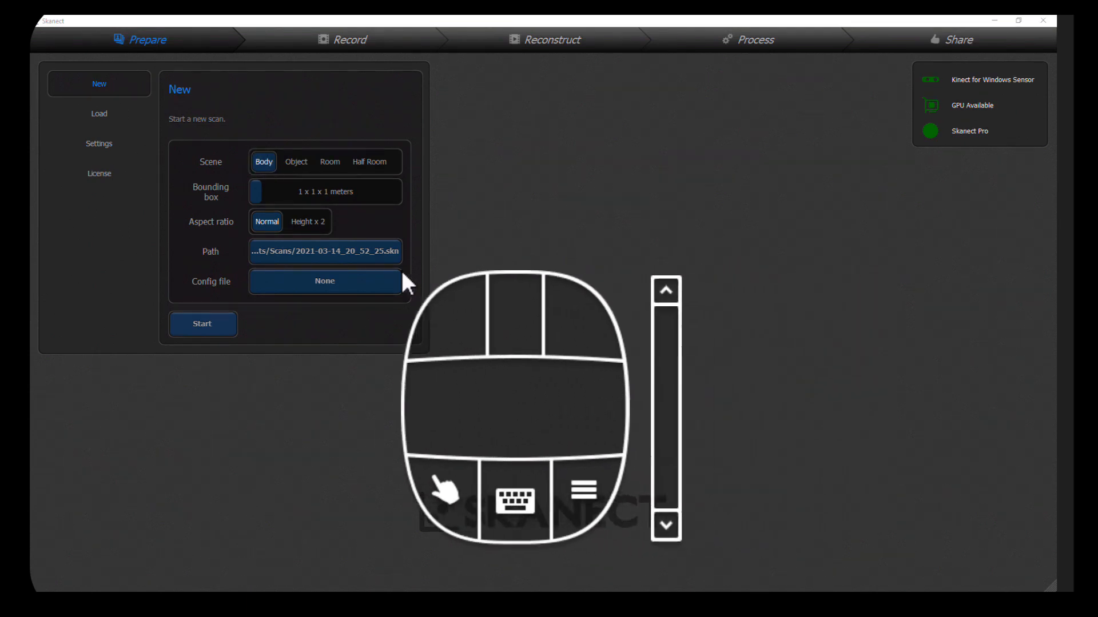
Start a Body scan with Height x 2 aspect ratio and a 1.3 x 2.6 x 1.3 m bounding box.
click(307, 222)
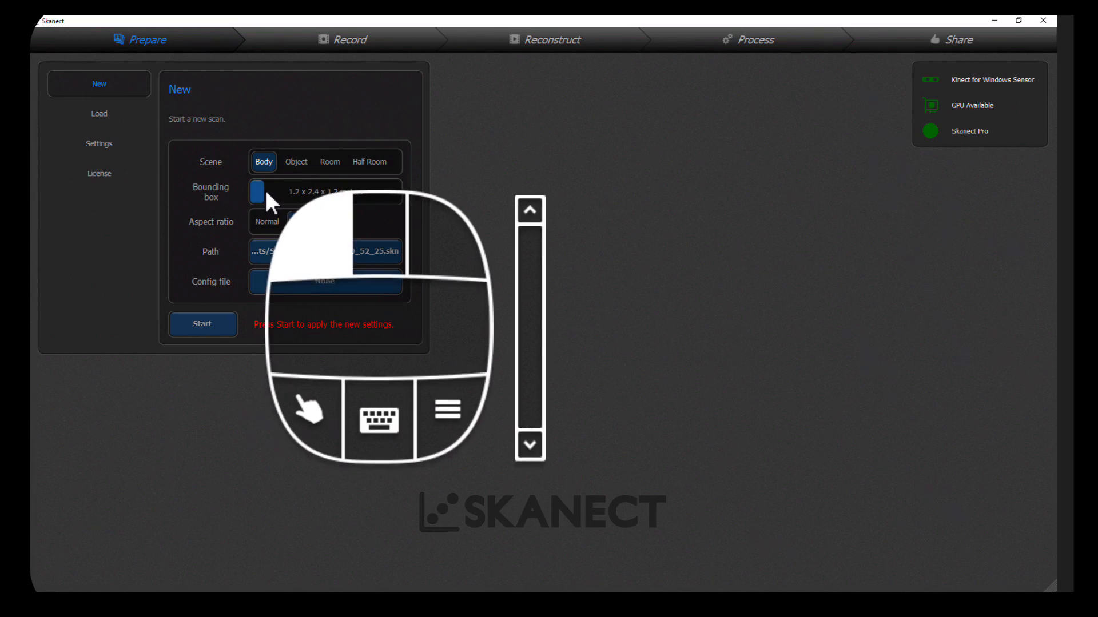
click(308, 222)
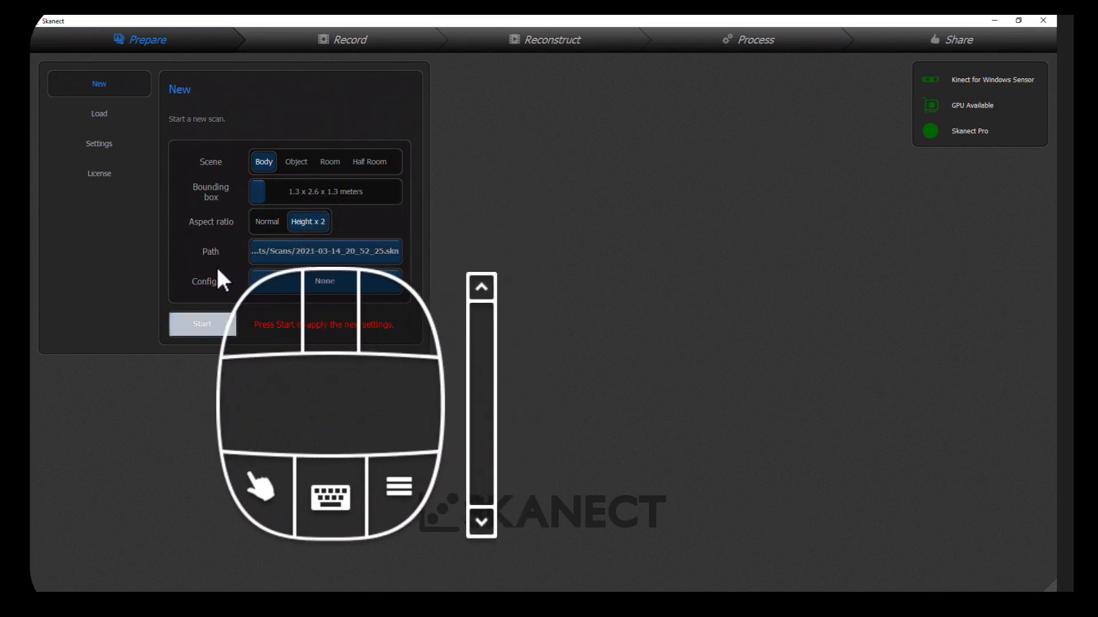
click(202, 323)
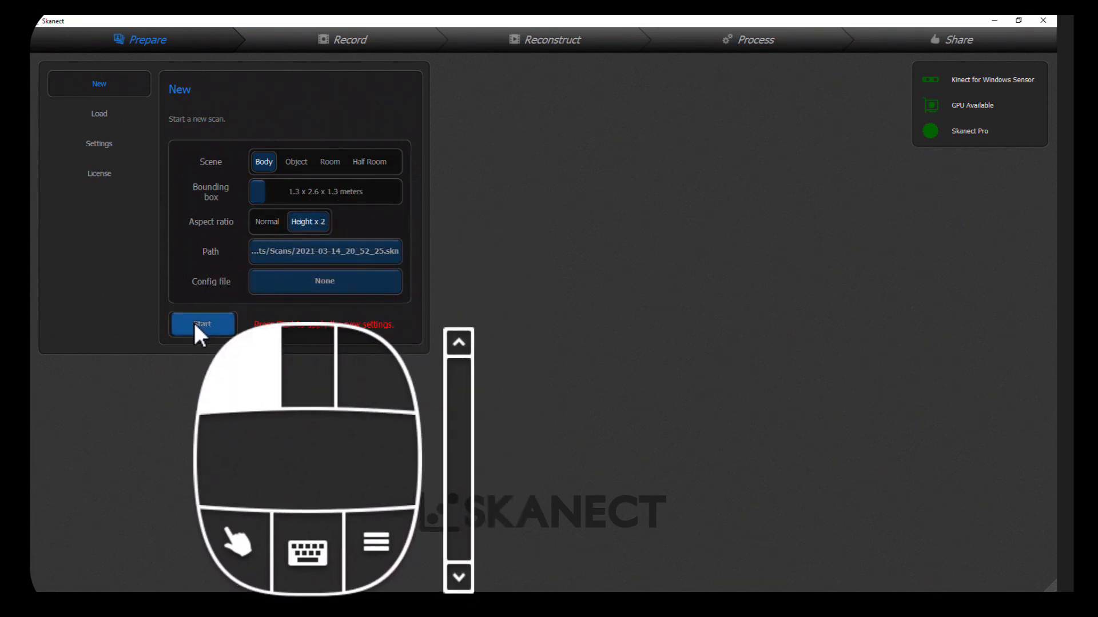
click(202, 324)
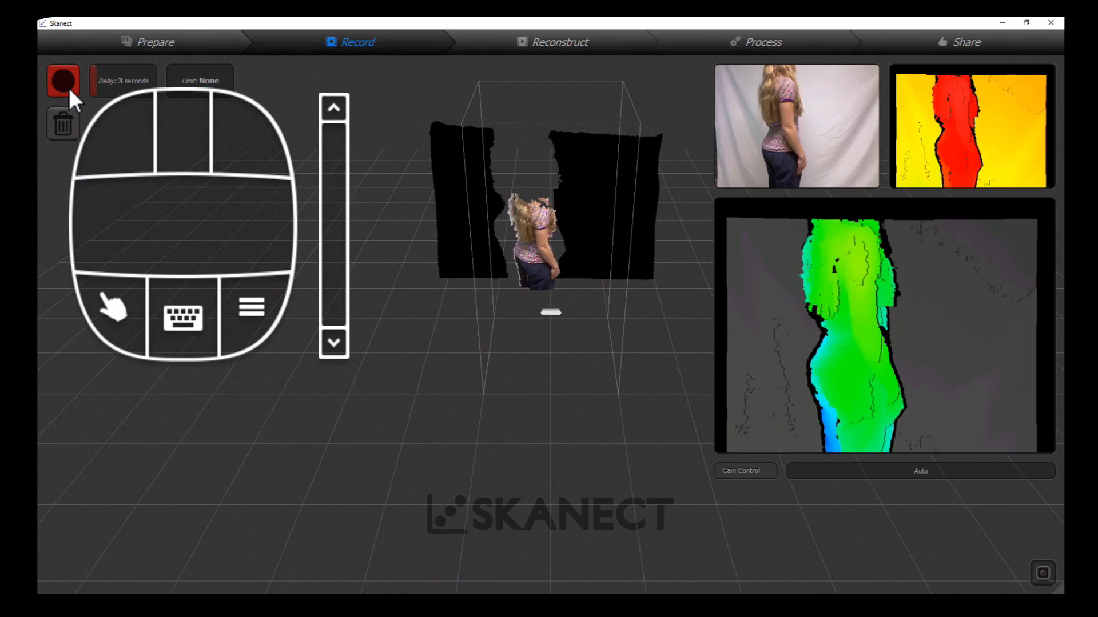
Record the rotating standing person after the countdown, then stop the capture.
click(62, 78)
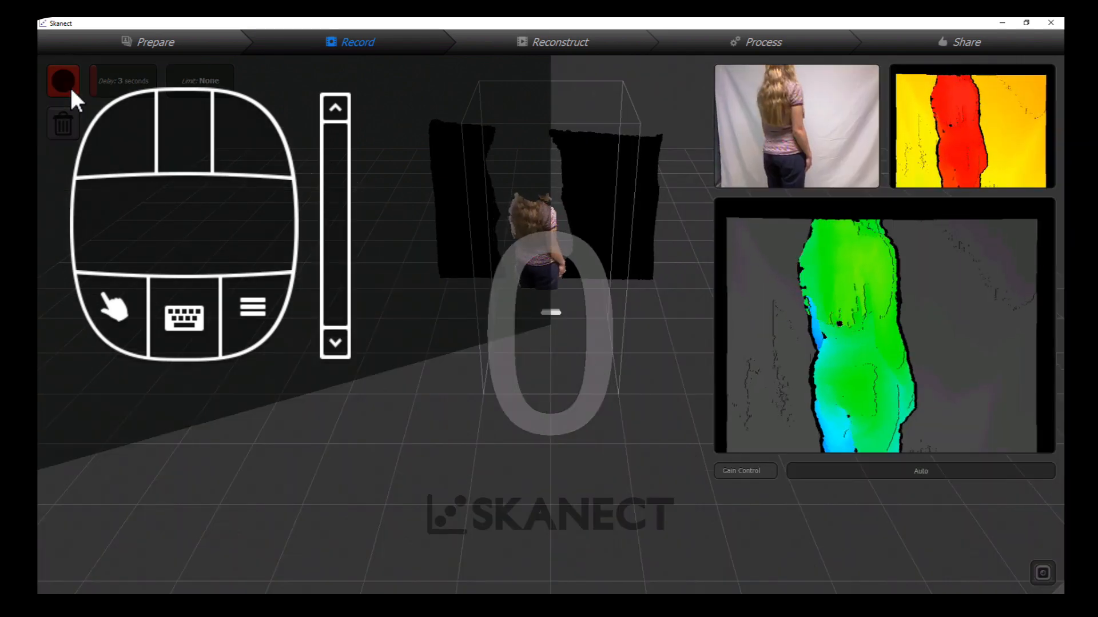
click(62, 79)
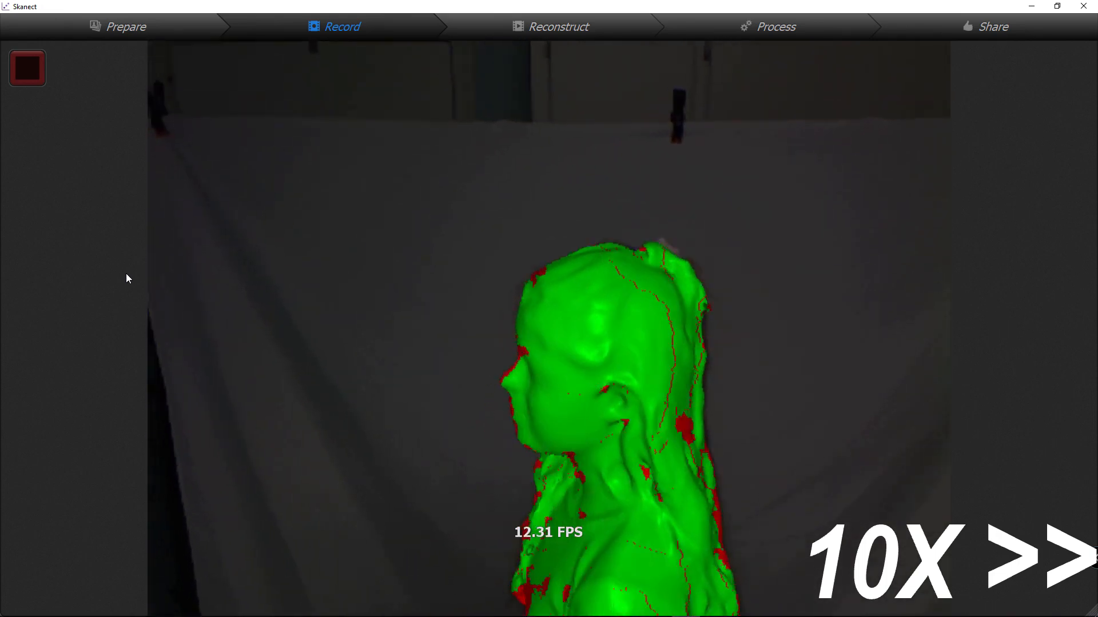
click(27, 68)
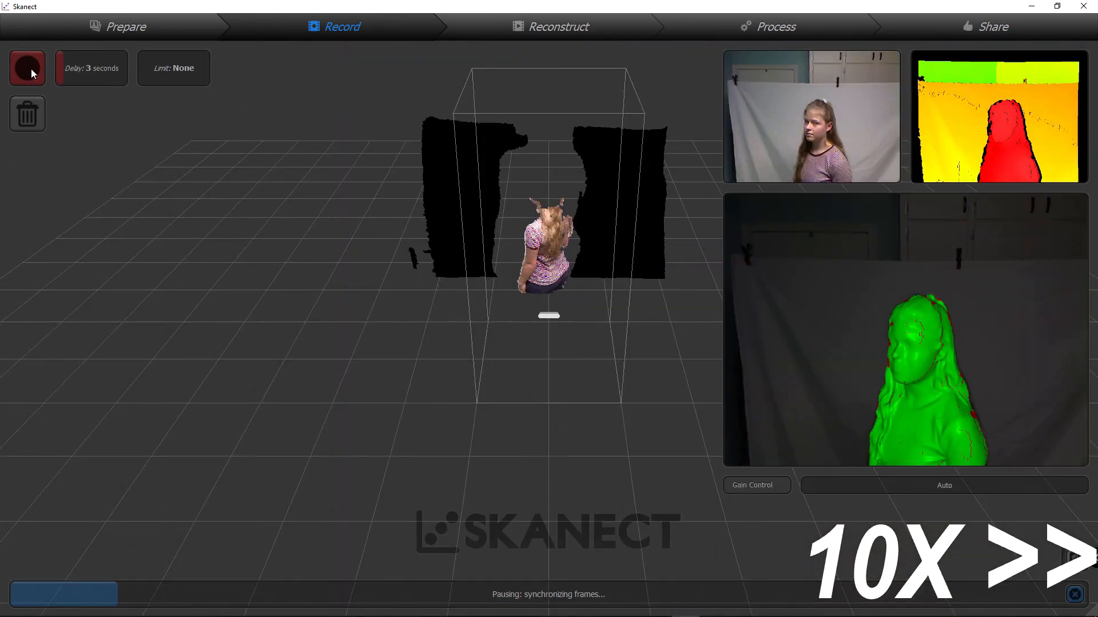
Start a new Object scan with the bounding box shrunk to 0.7 x 0.7 x 0.7 m.
click(126, 27)
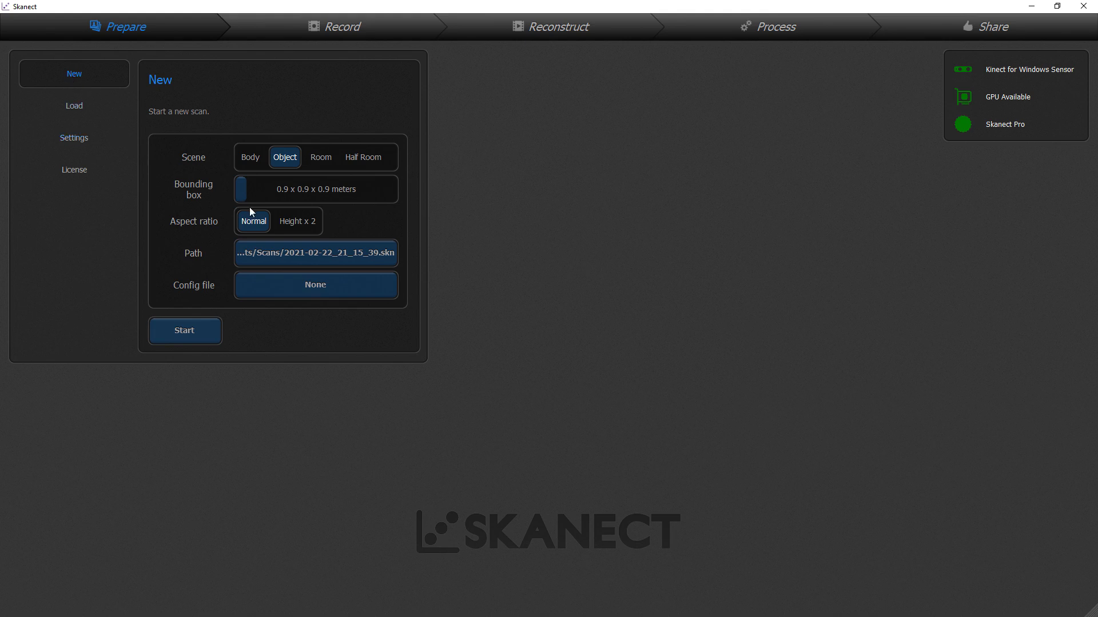
drag(238, 189, 243, 189)
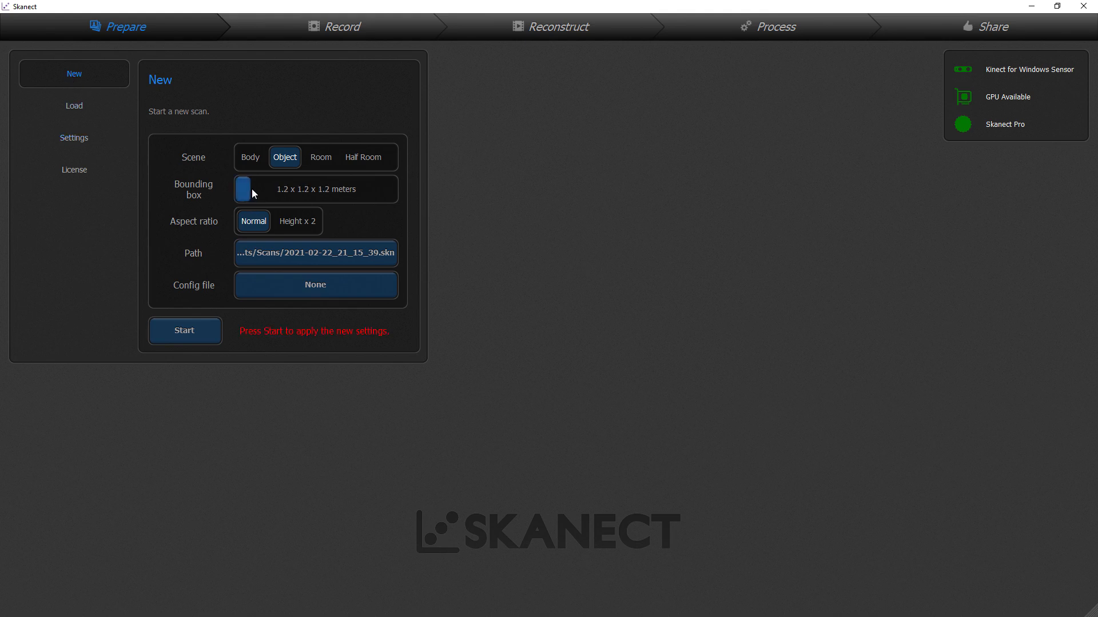
drag(243, 189, 243, 200)
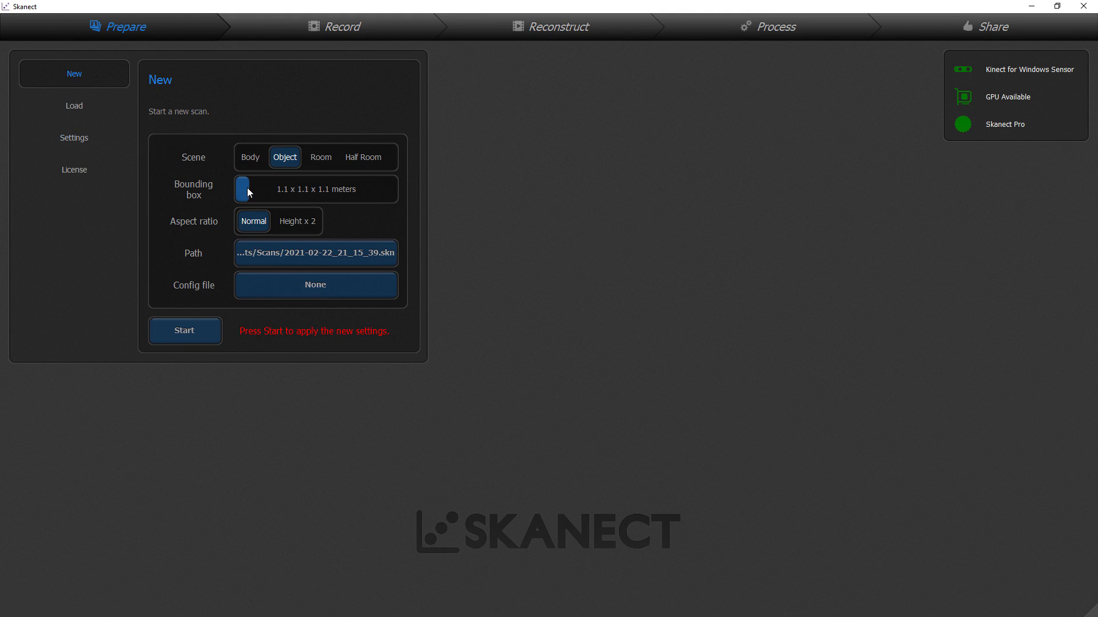
drag(245, 189, 242, 196)
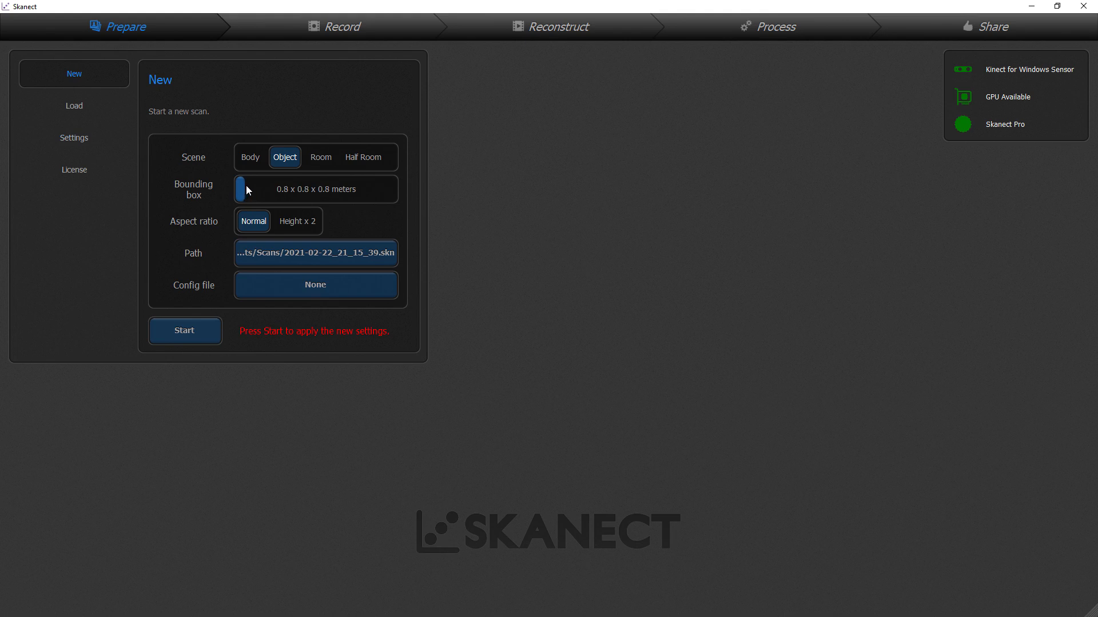
drag(242, 189, 239, 189)
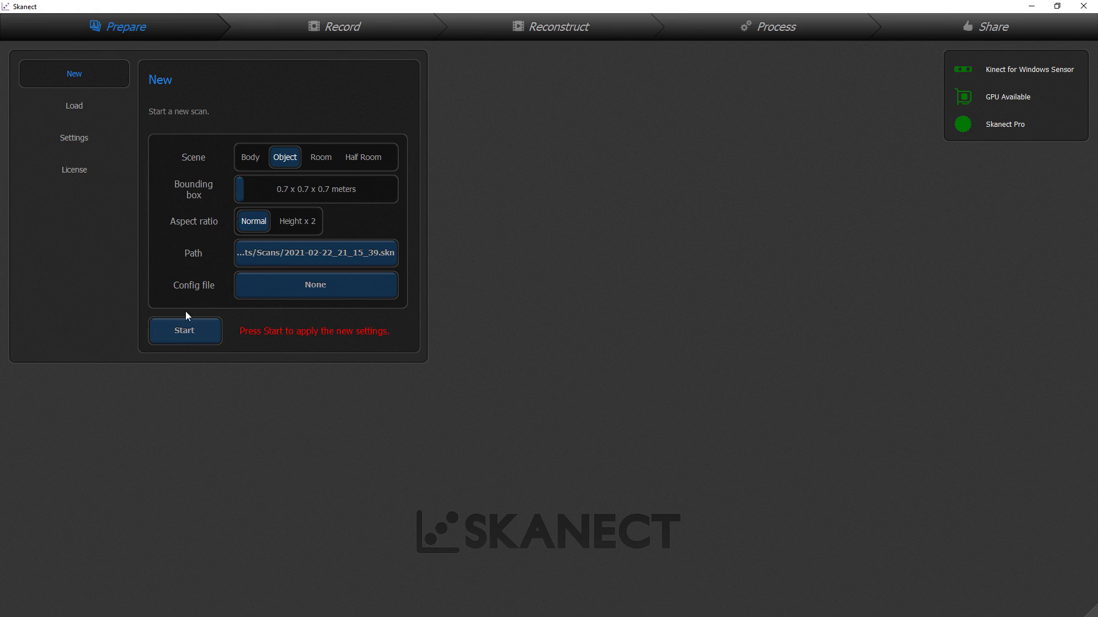
click(184, 330)
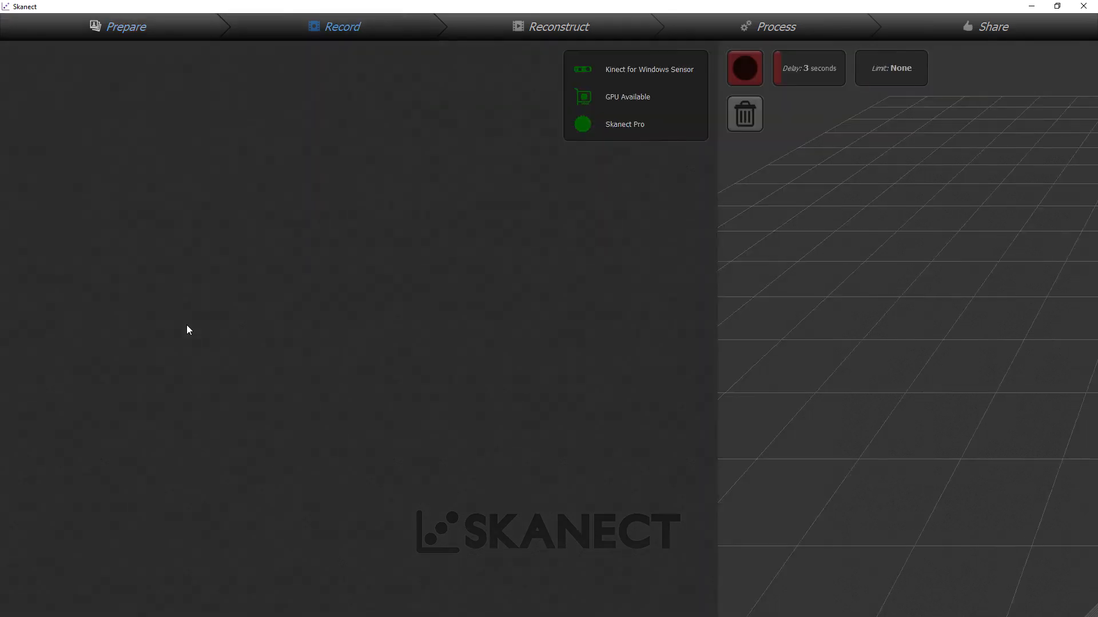
Record the boots spinning on the turntable, then stop the capture.
click(744, 68)
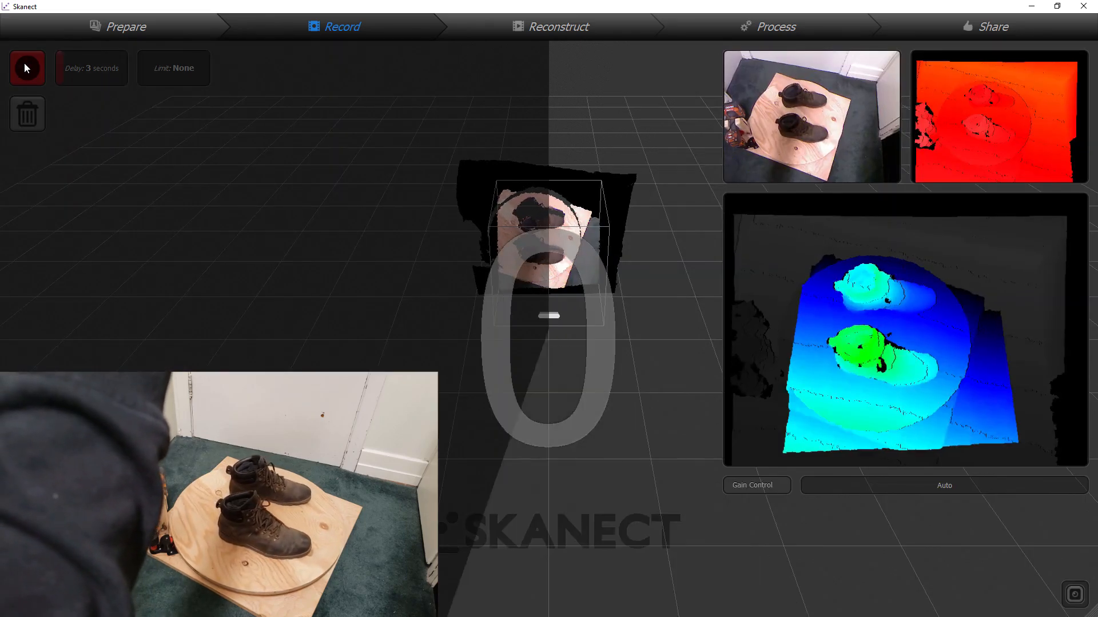
click(27, 67)
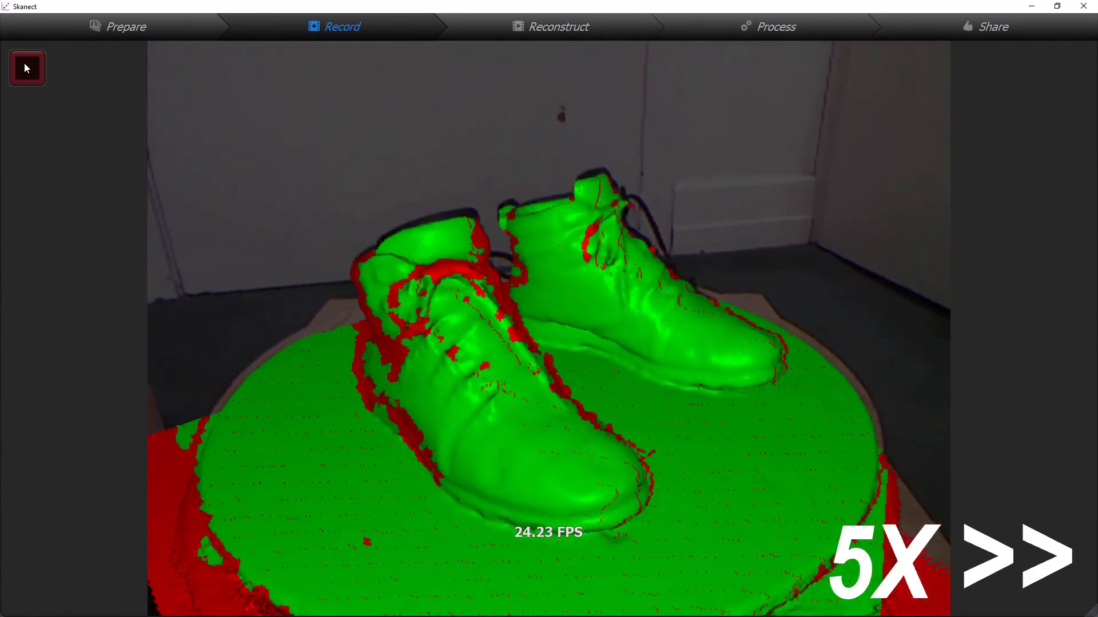
click(27, 68)
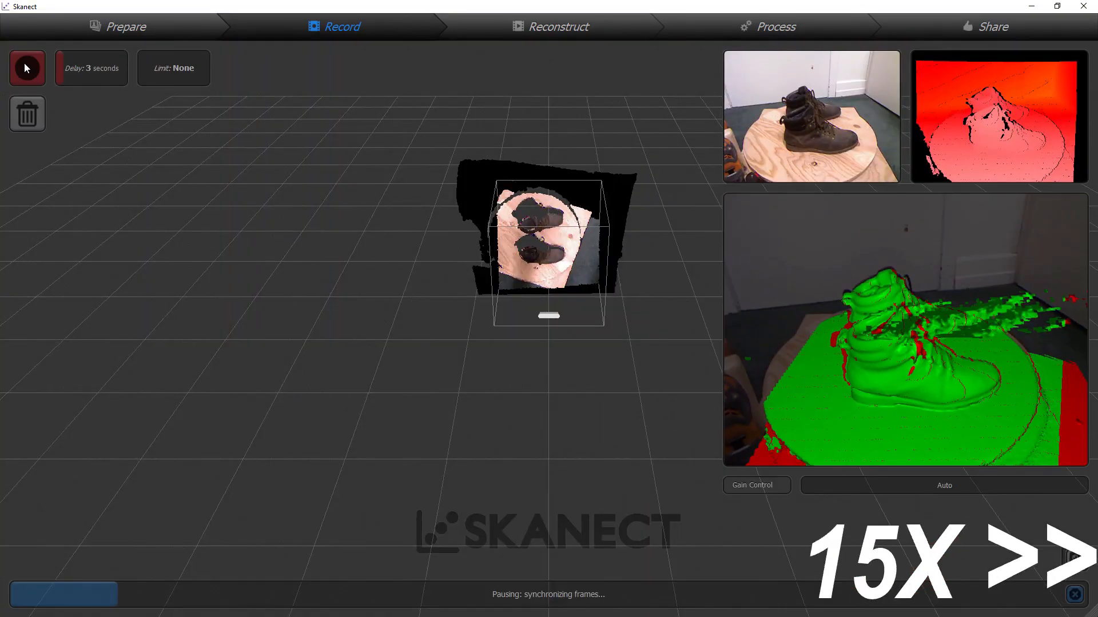
click(27, 68)
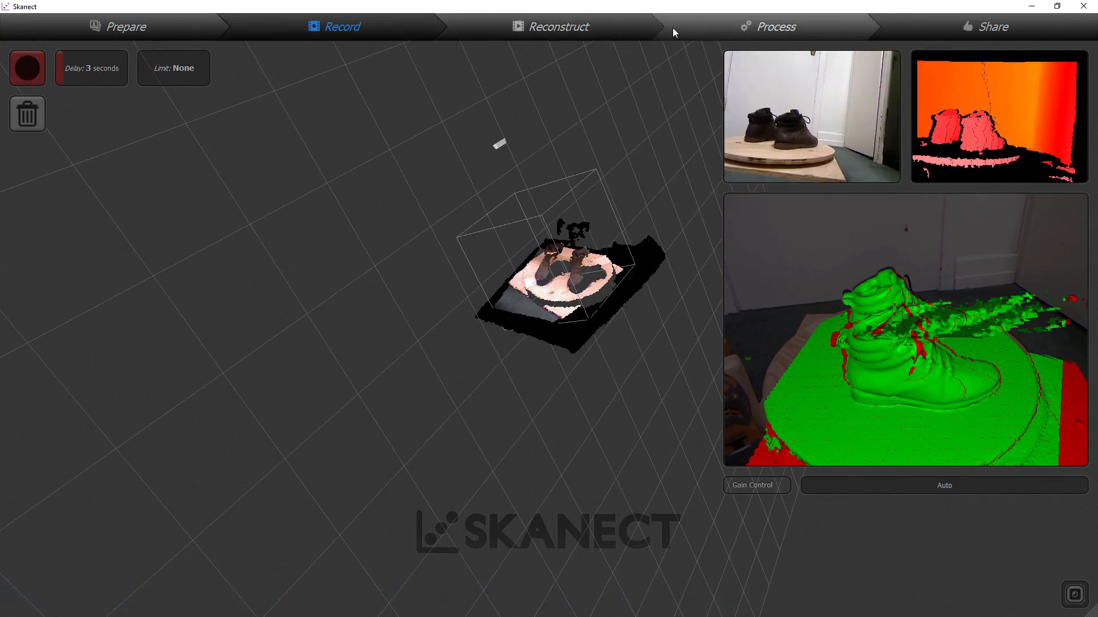
click(776, 27)
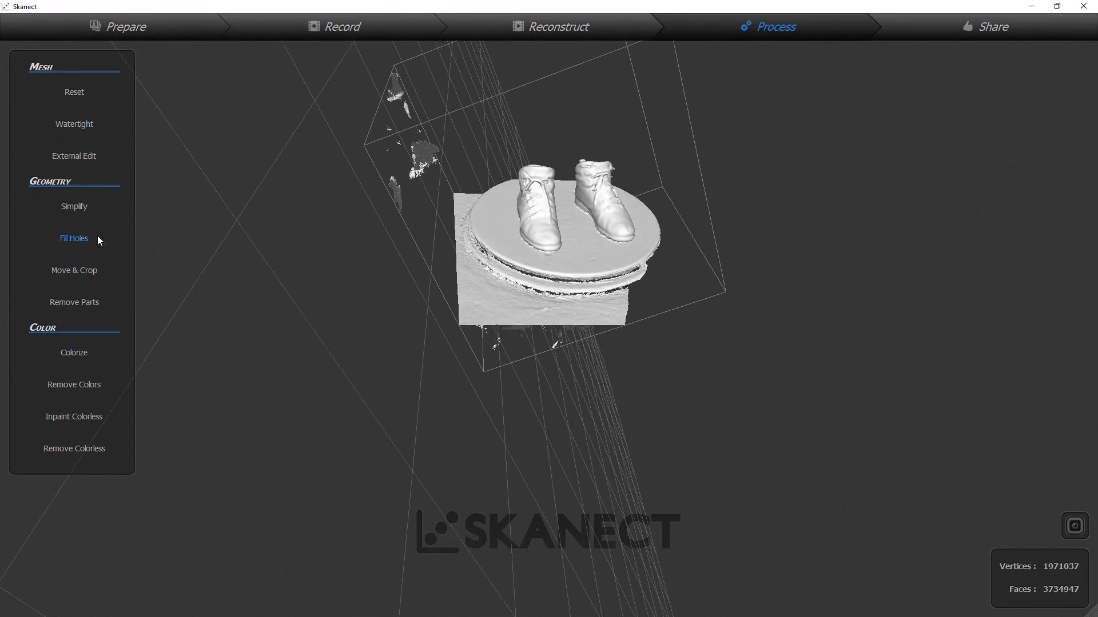
mouse_move(75, 248)
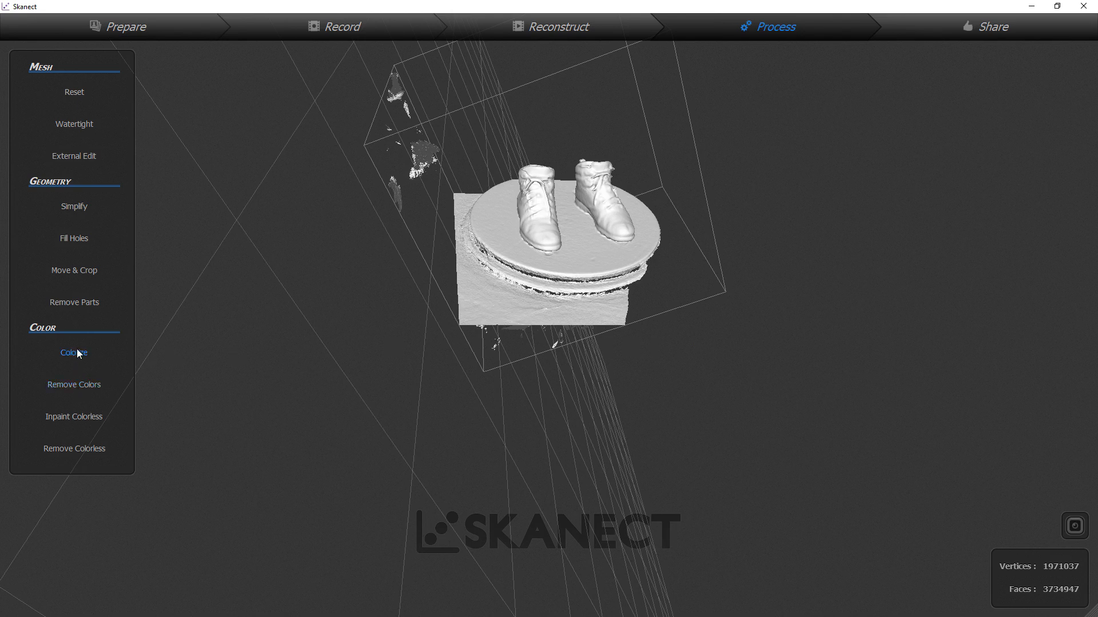
mouse_move(72, 417)
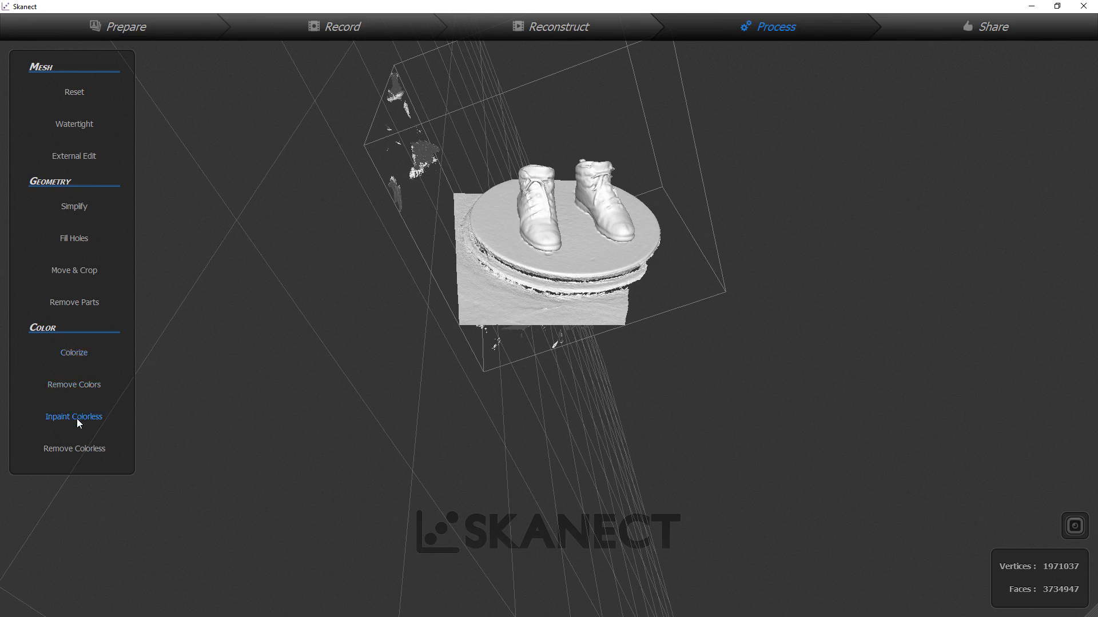
Compute a watertight mesh with Very Low smoothing and dismiss the completion notices.
click(74, 124)
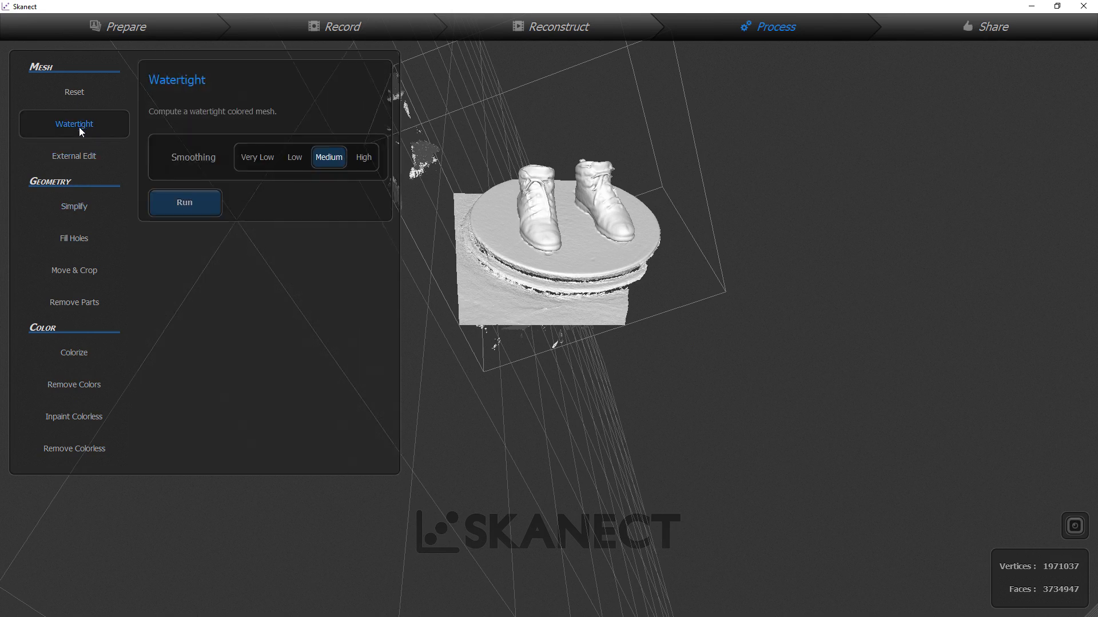
click(257, 157)
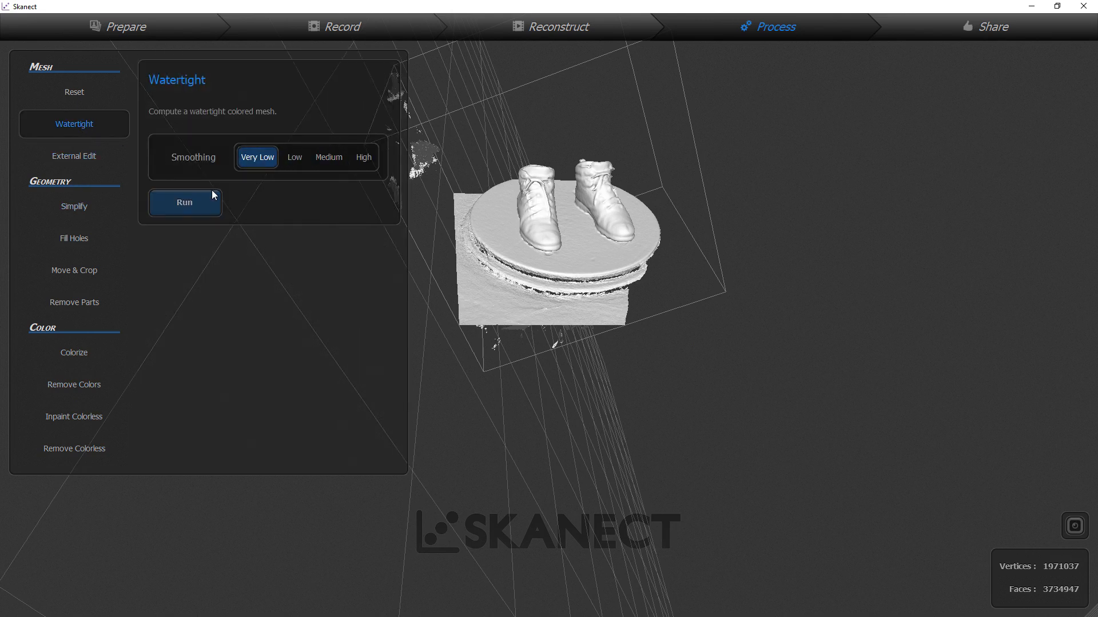
click(184, 203)
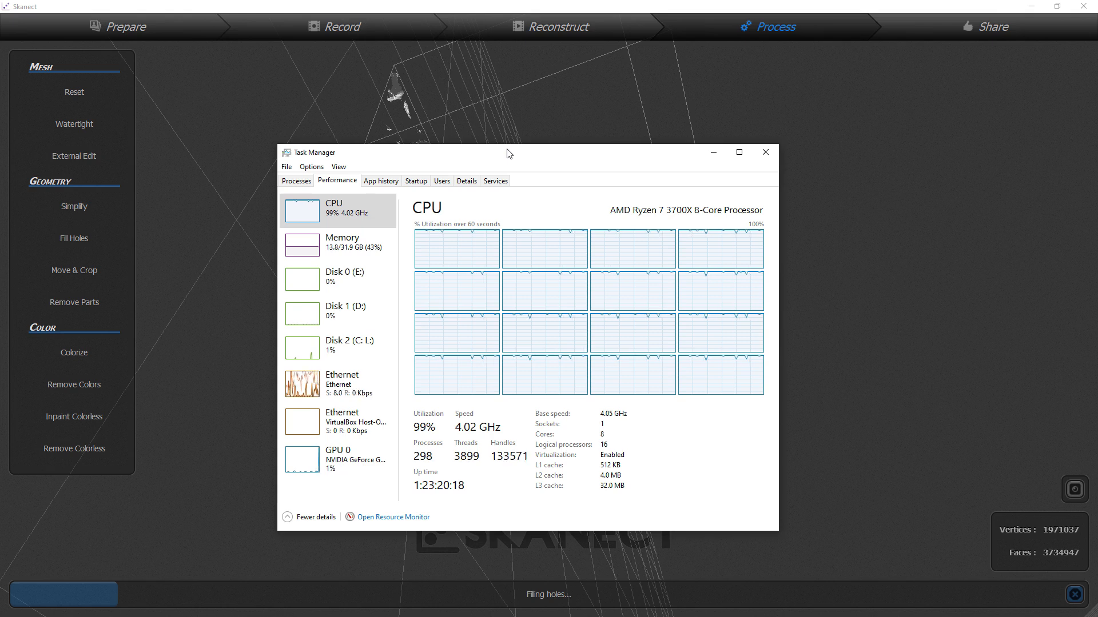
click(764, 152)
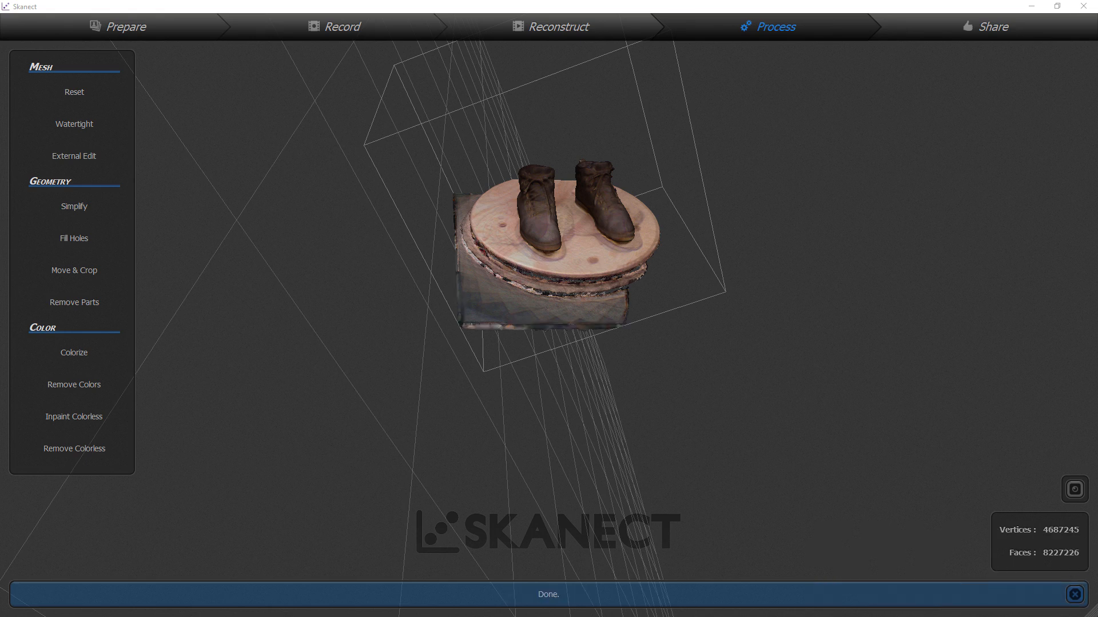
click(1080, 595)
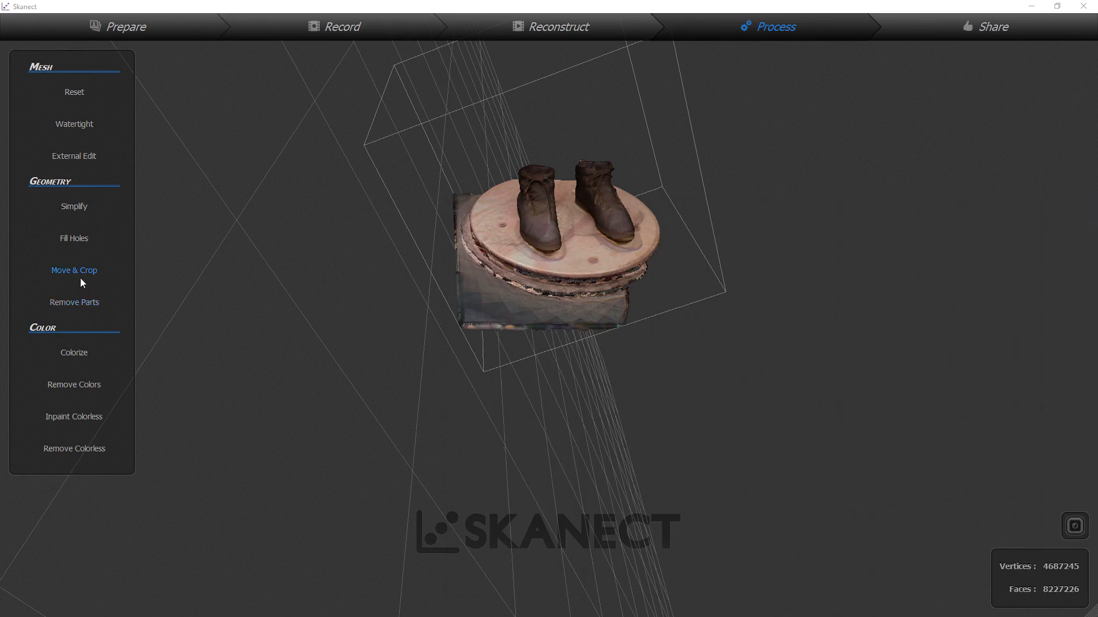
click(73, 302)
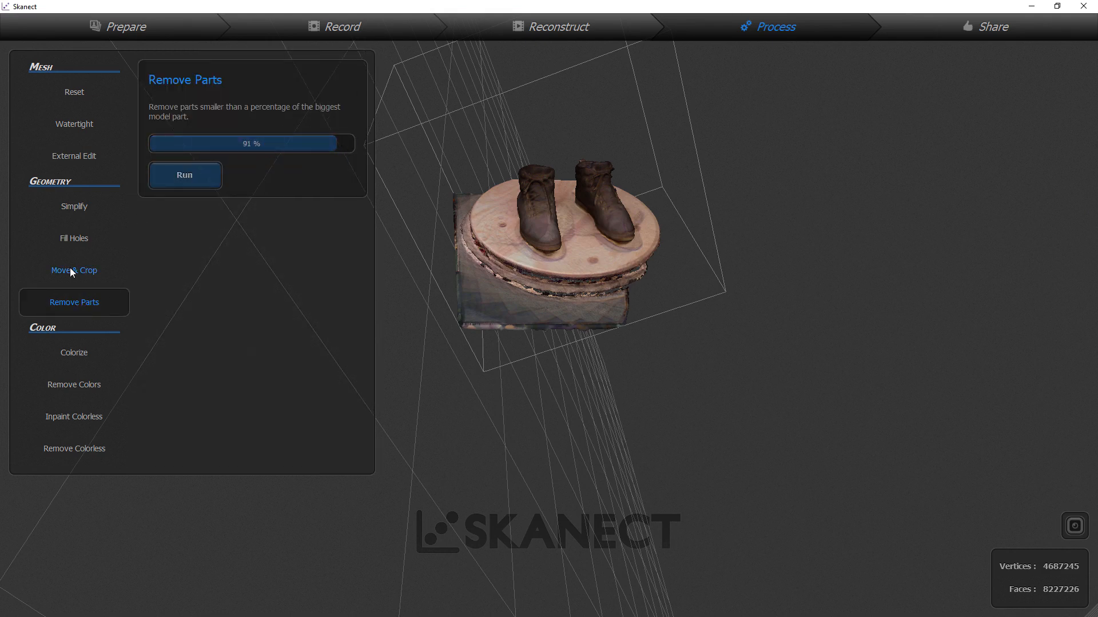
Show the Move & Crop tools and orbit to inspect the coloured boots' ground plane.
click(74, 270)
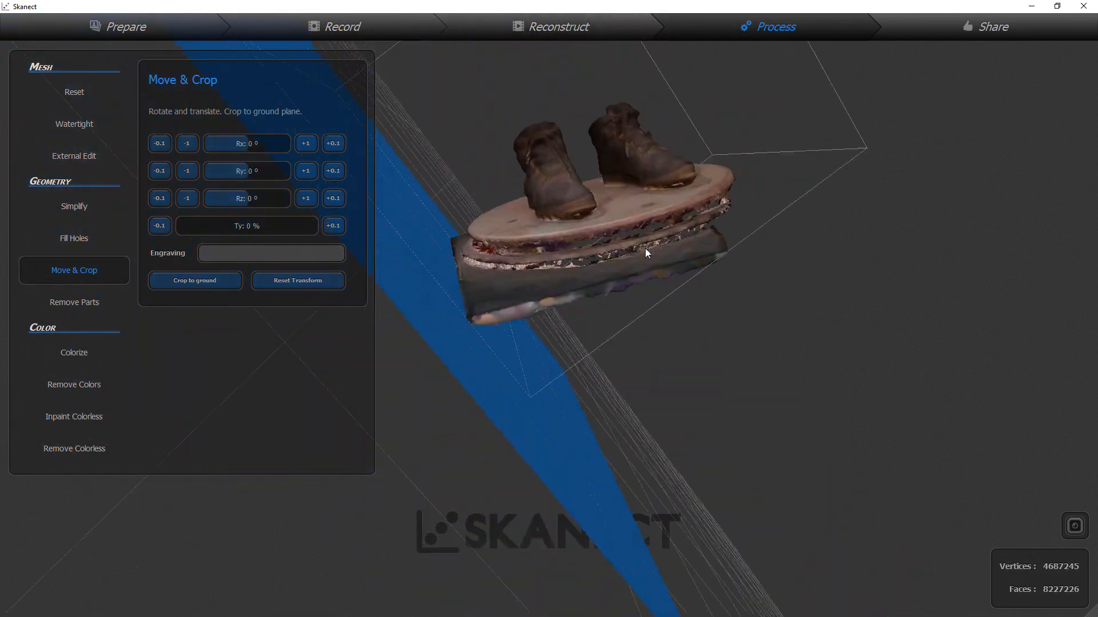
drag(644, 254, 489, 182)
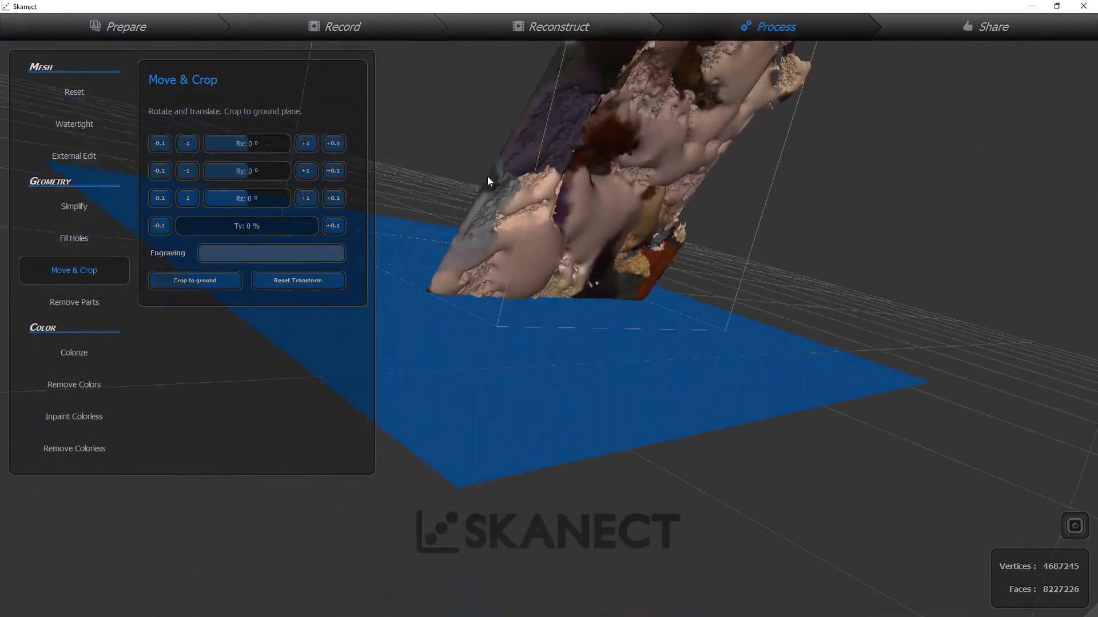
drag(489, 181, 565, 240)
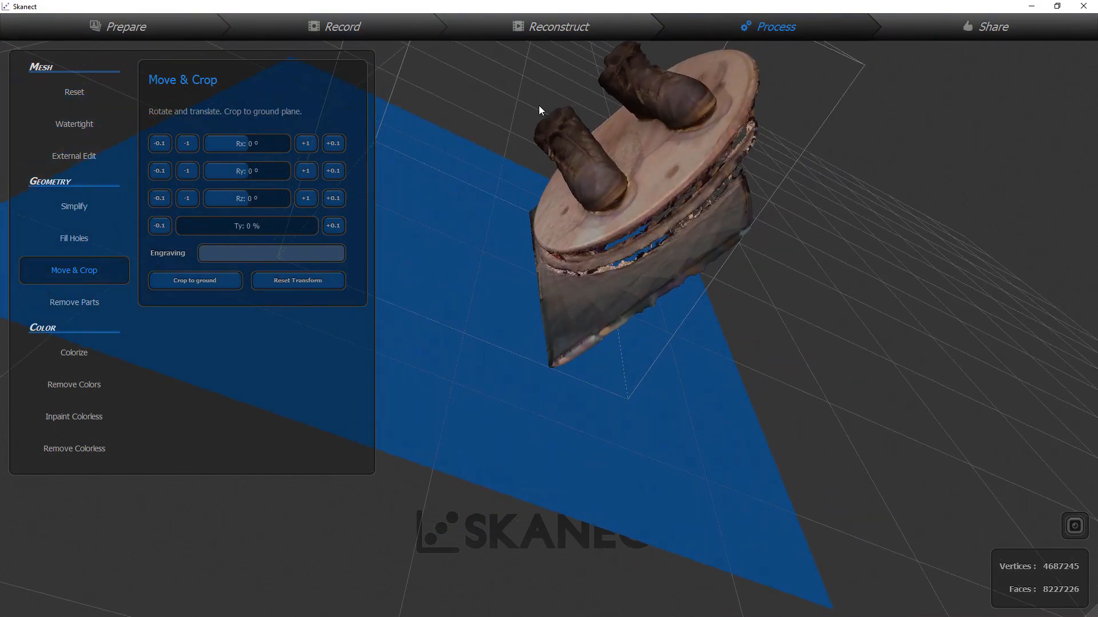
click(73, 92)
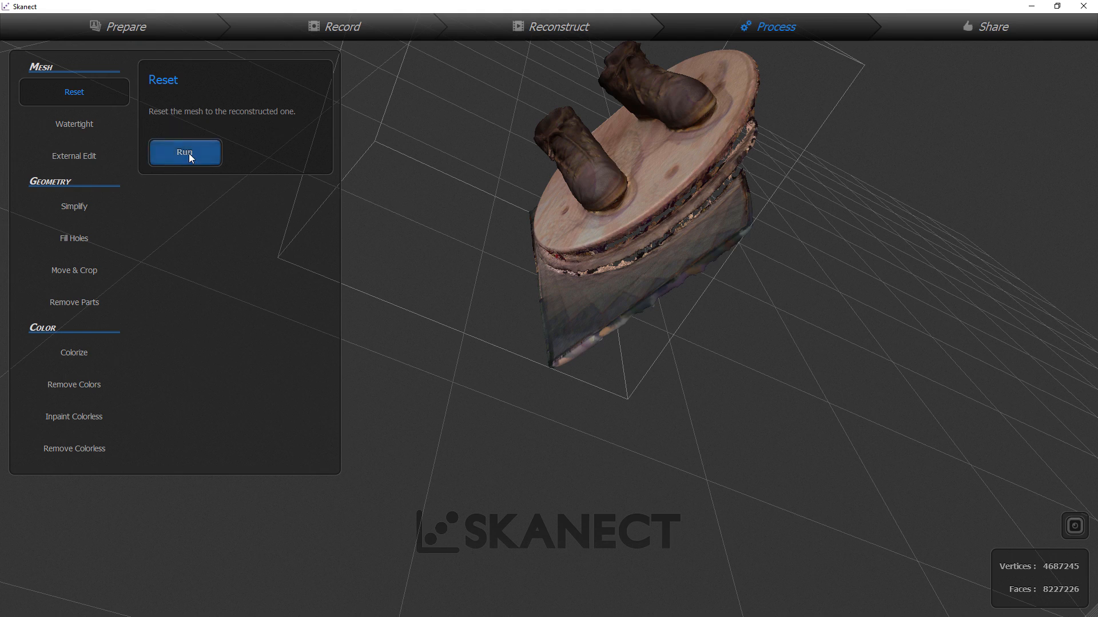
Run Reset to restore the uncoloured reconstruction and orbit to view the stray fragments.
click(184, 153)
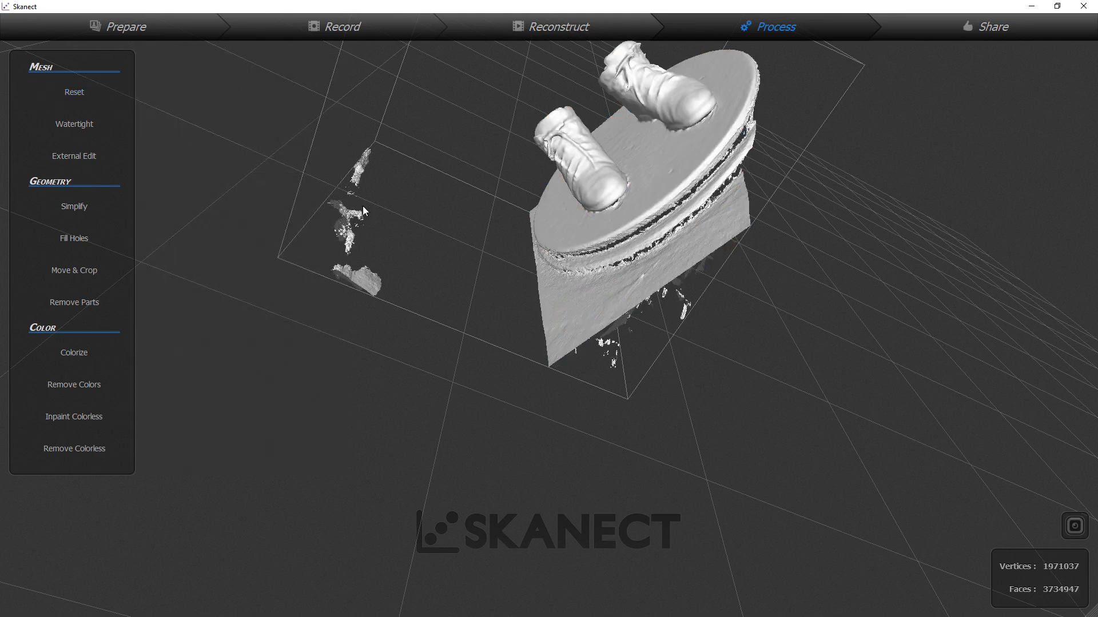
drag(365, 210, 474, 183)
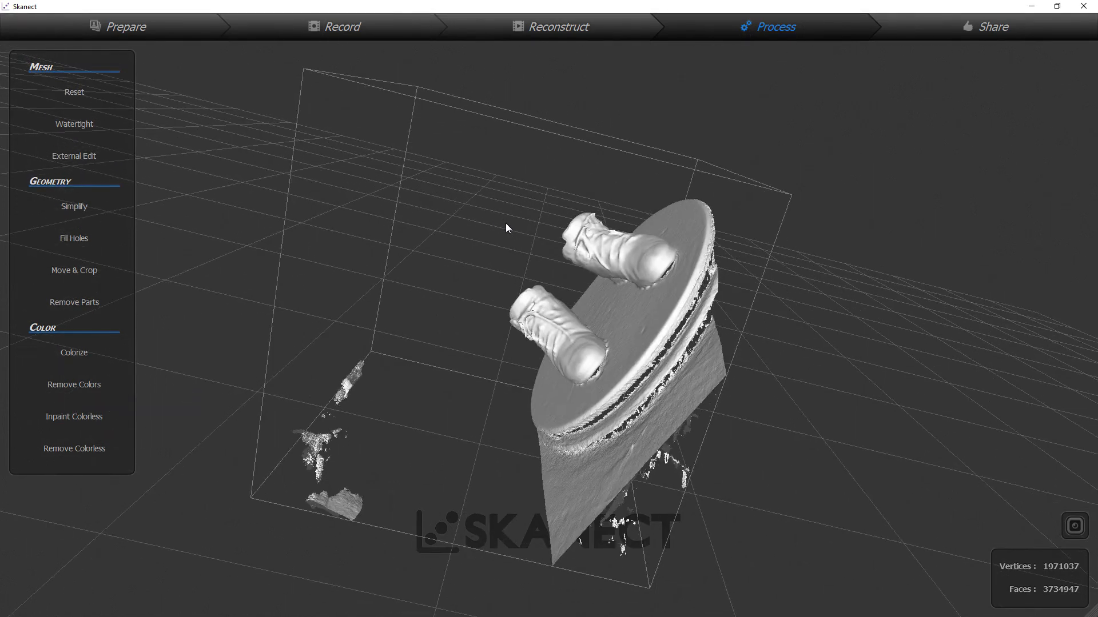
Rotate the boots until the base aligns with the blue plane, then crop to ground.
click(74, 271)
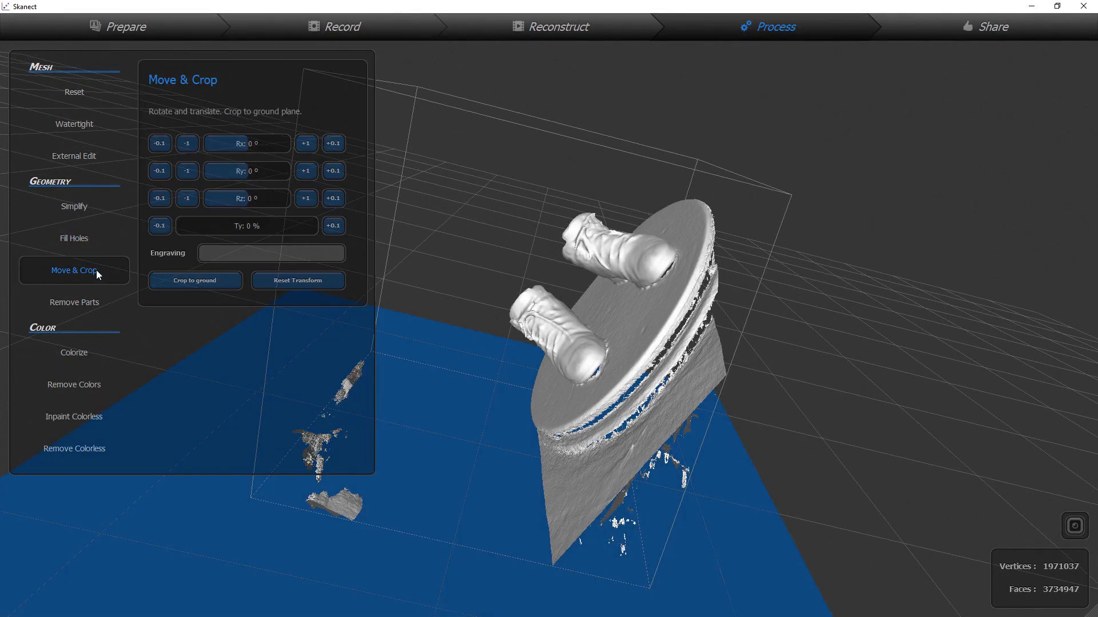
drag(246, 198, 218, 198)
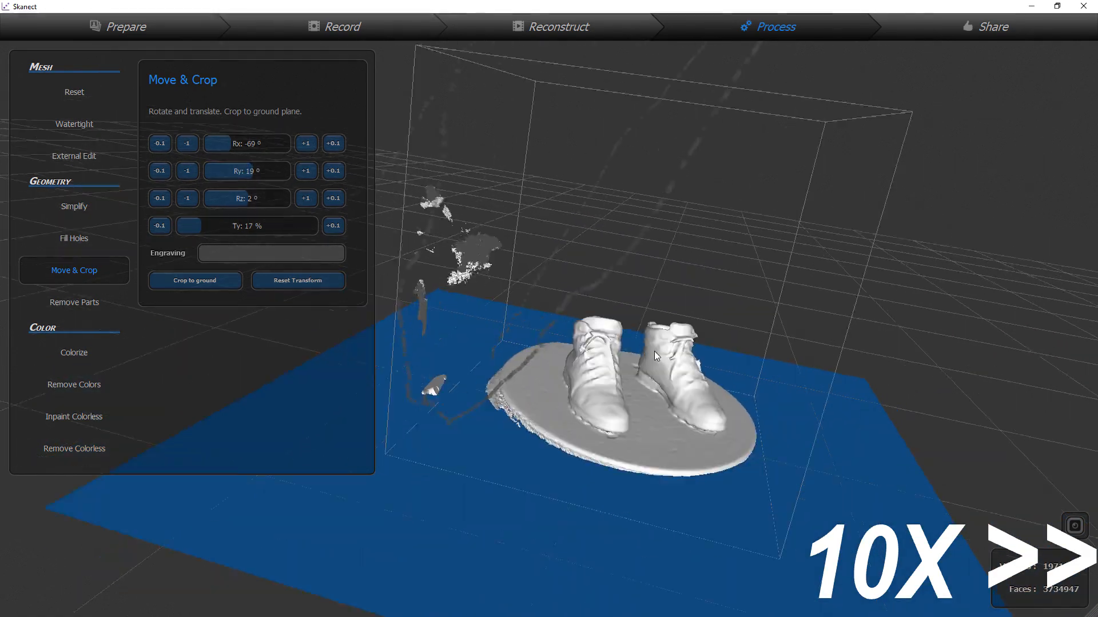
click(306, 144)
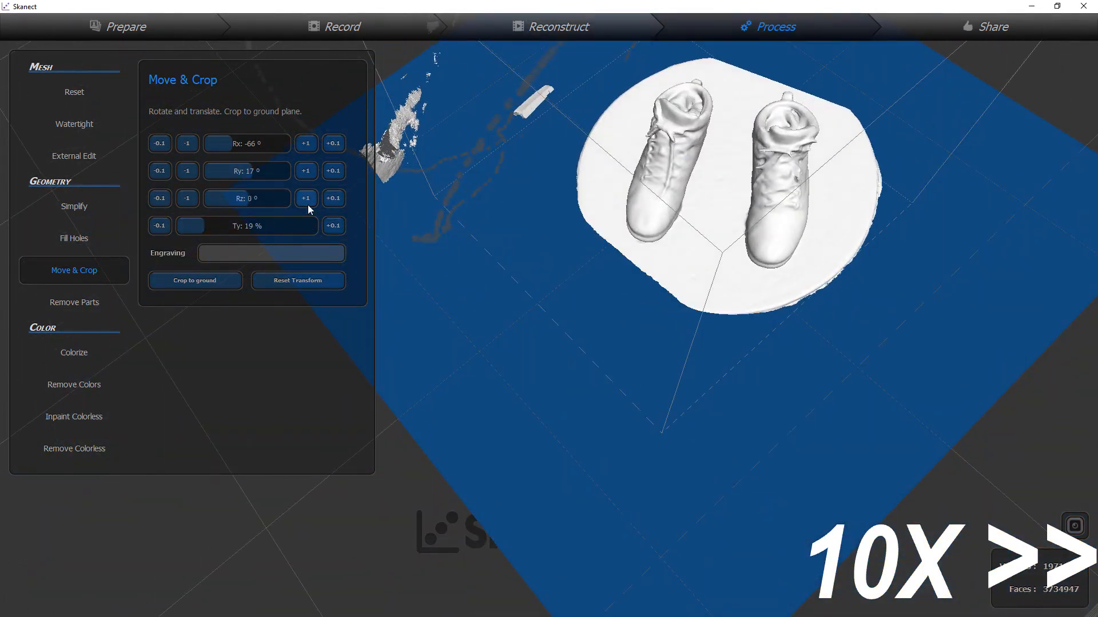
click(305, 171)
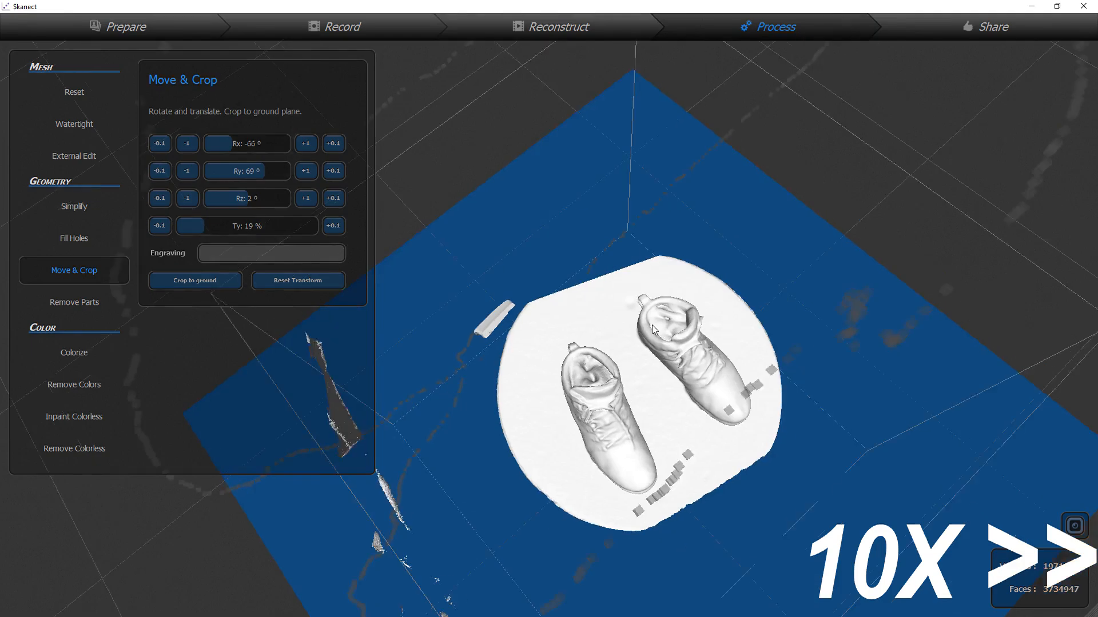
drag(238, 171, 230, 170)
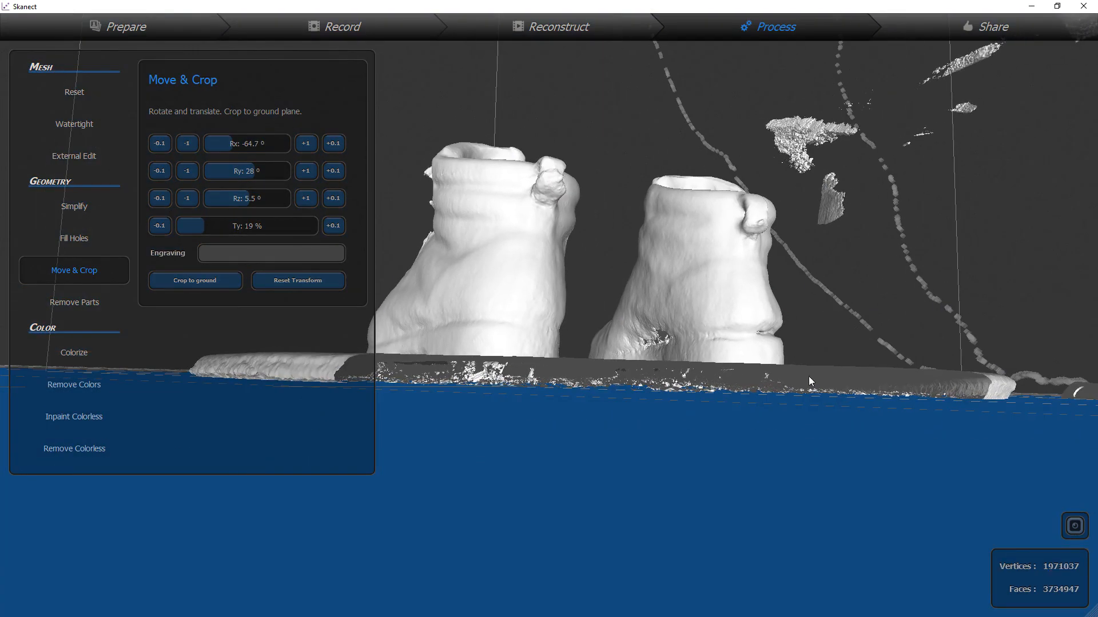
click(195, 280)
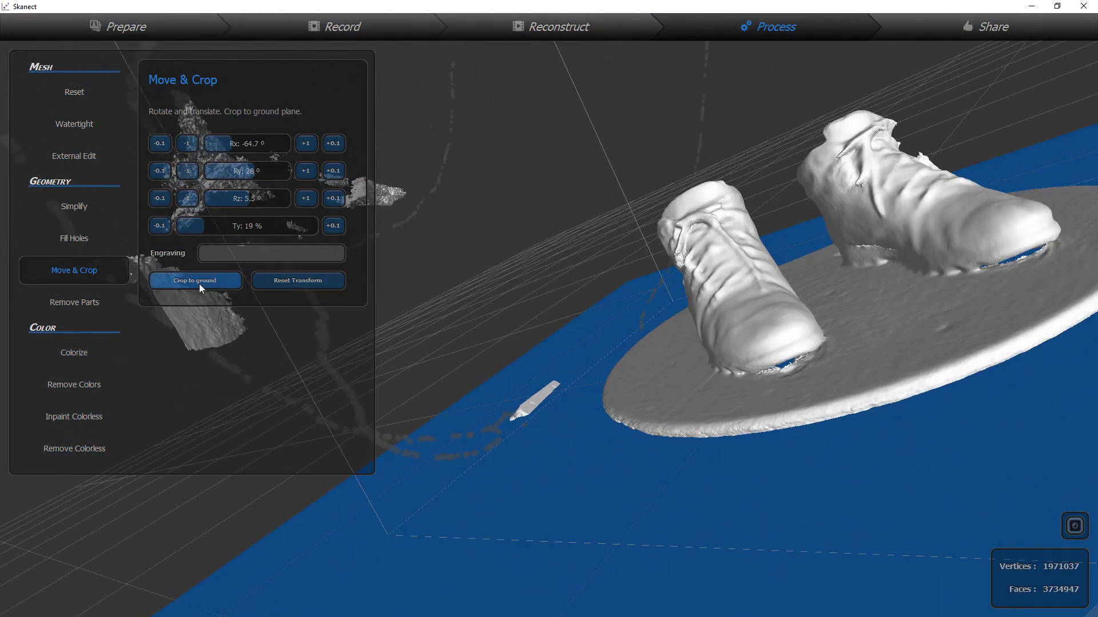
click(195, 281)
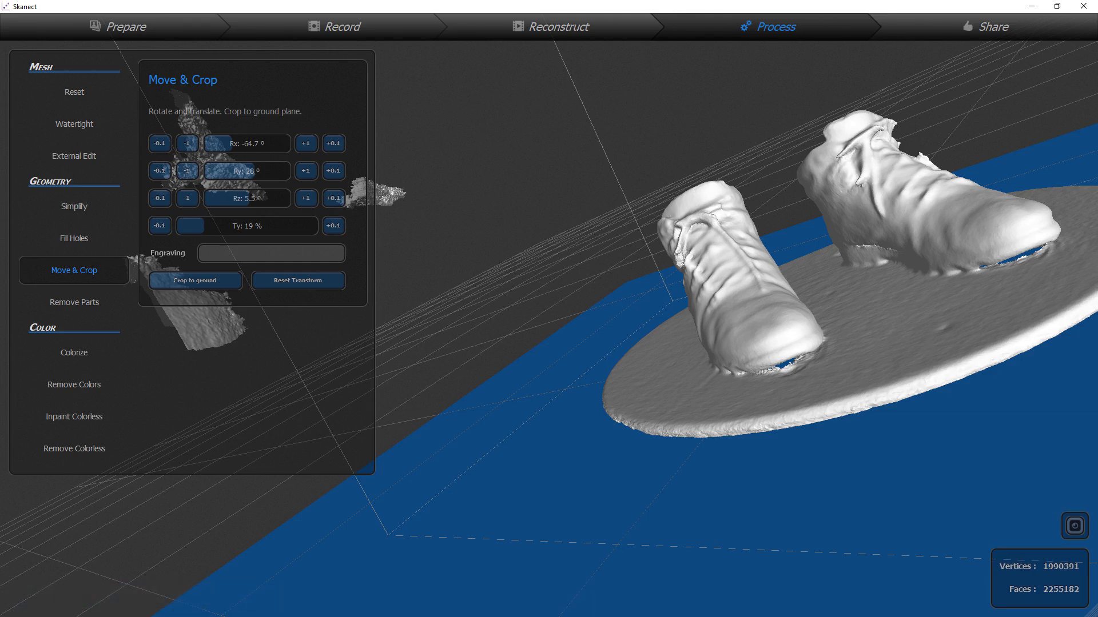
Run Remove Parts at 91% to cut faces to about 2.1 million, then go to Share.
click(73, 302)
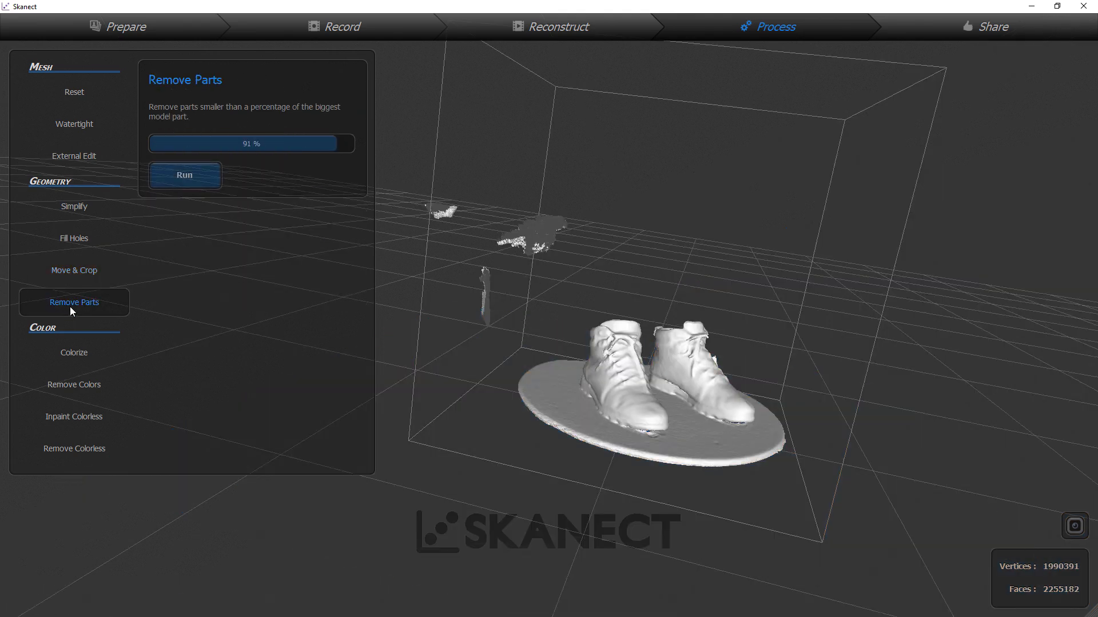
click(184, 175)
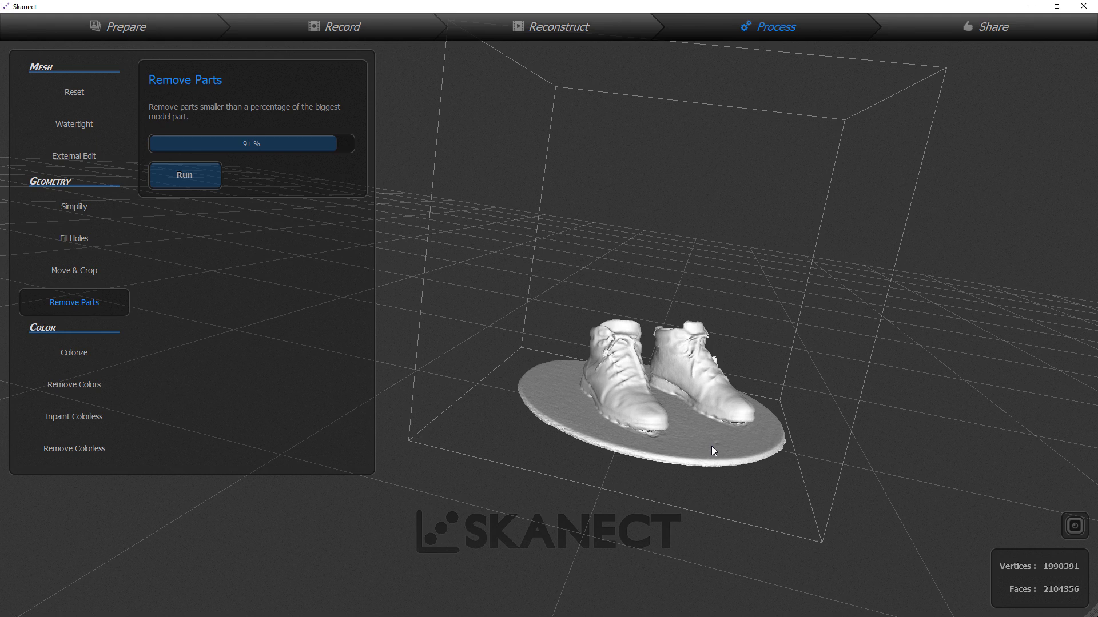
mouse_move(698, 443)
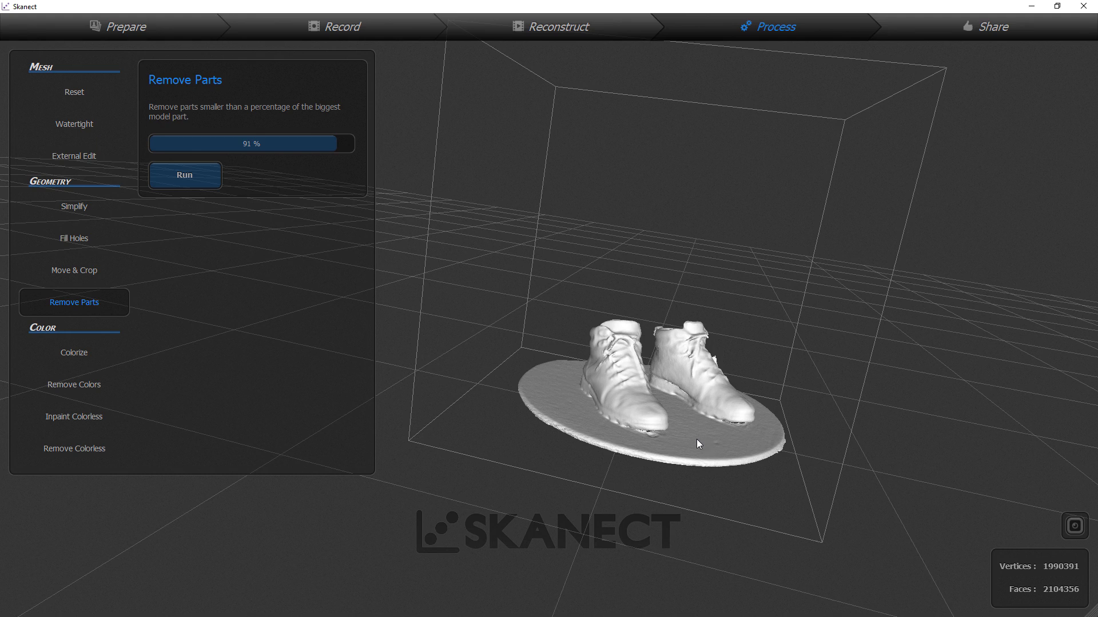
mouse_move(684, 439)
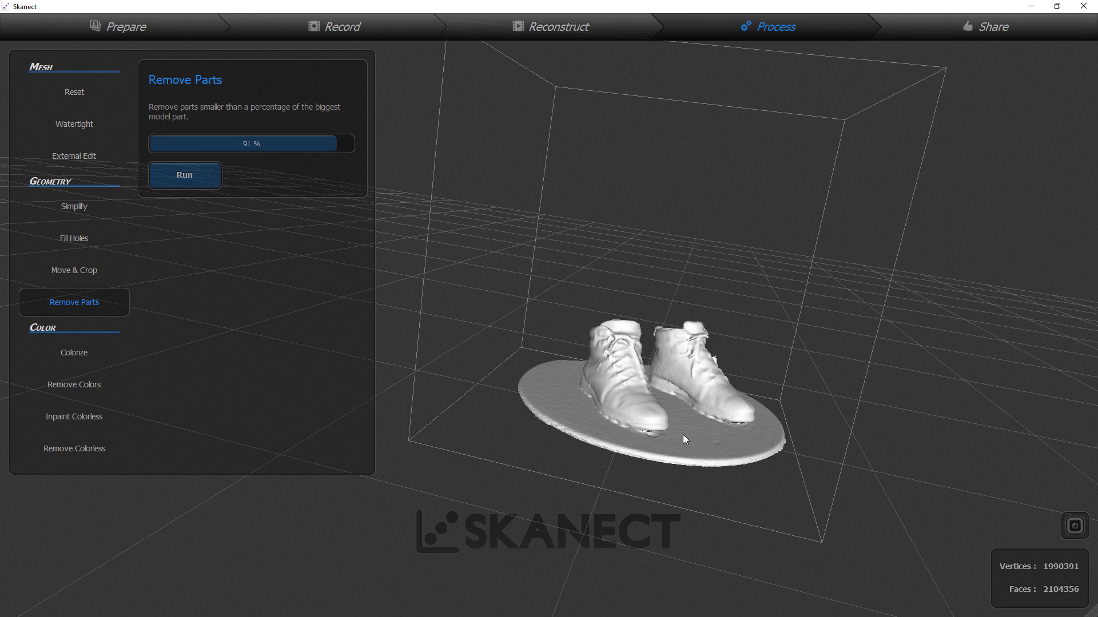
mouse_move(730, 430)
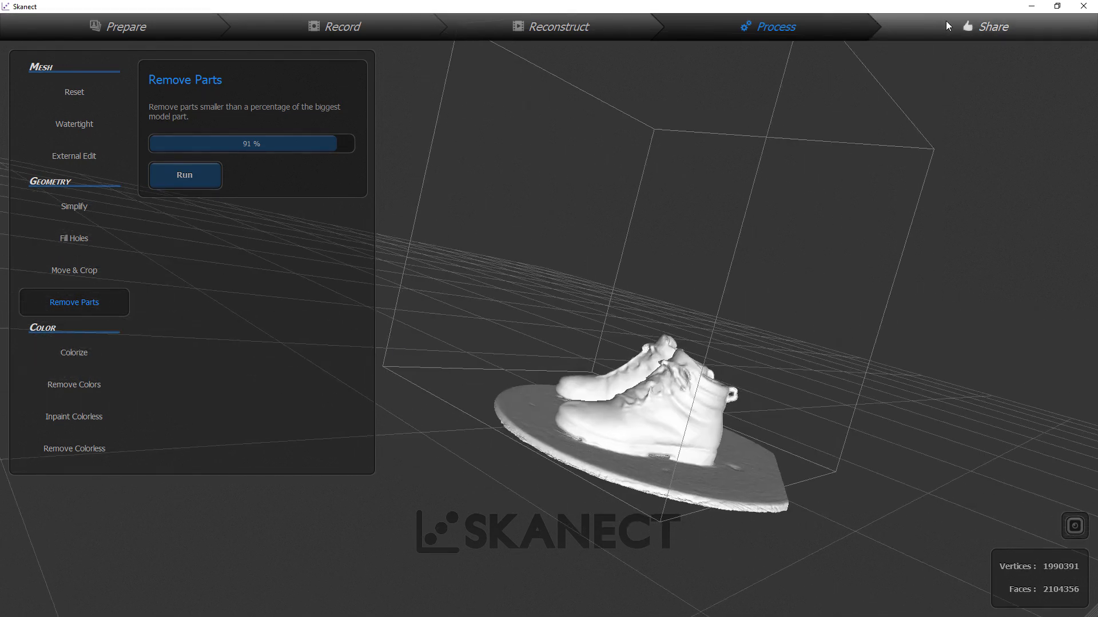
click(992, 26)
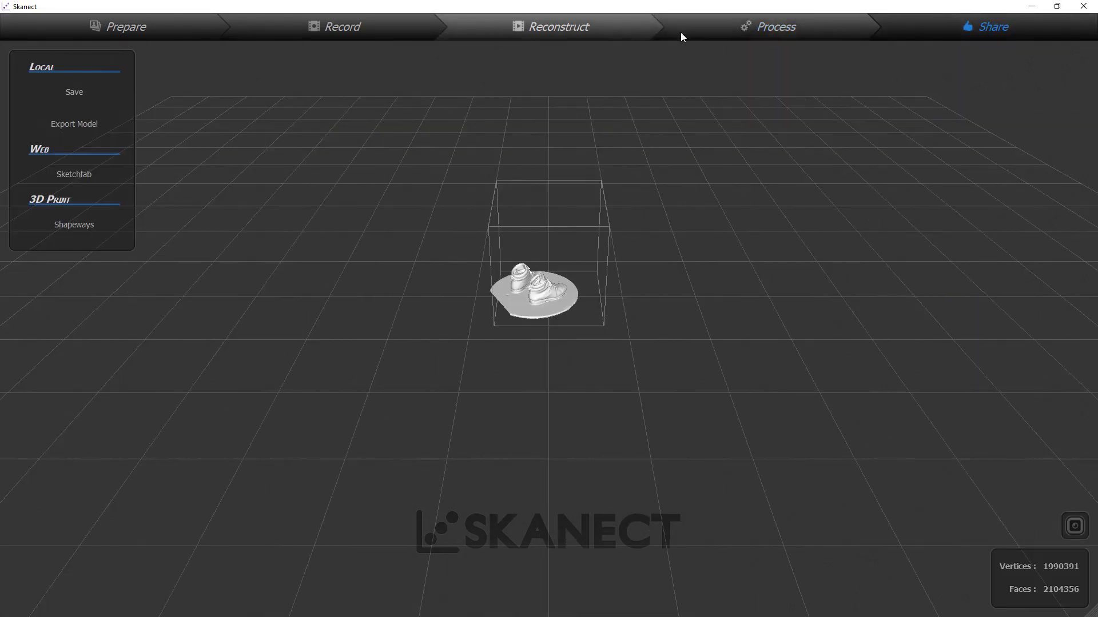
Colorize the boots at 1 mm resolution, orbit to check the colours, then go to Share.
click(774, 26)
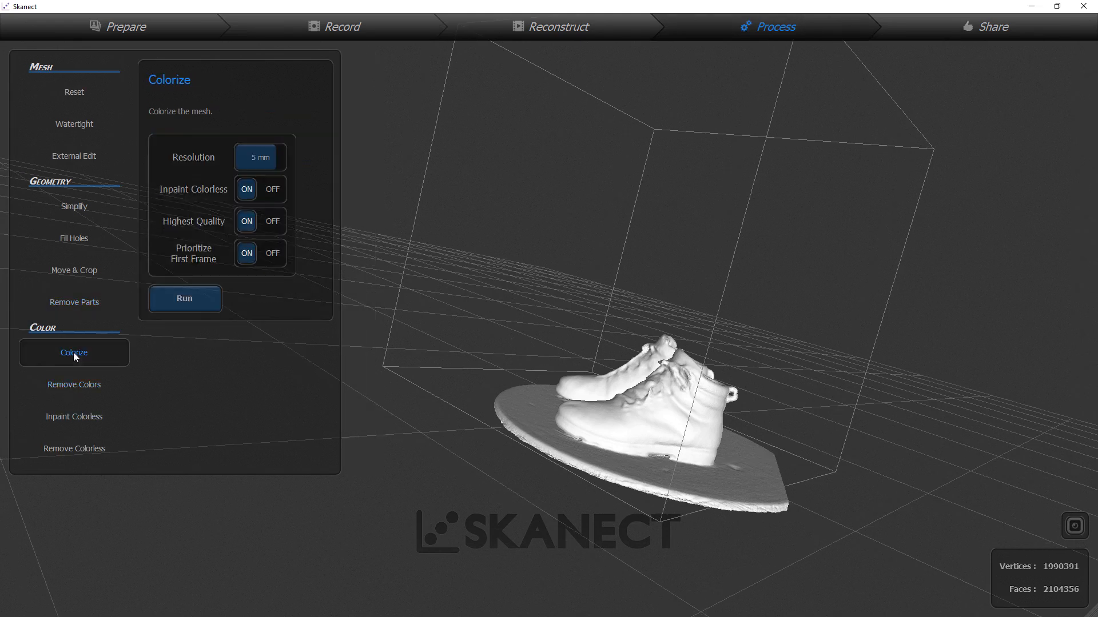
click(260, 157)
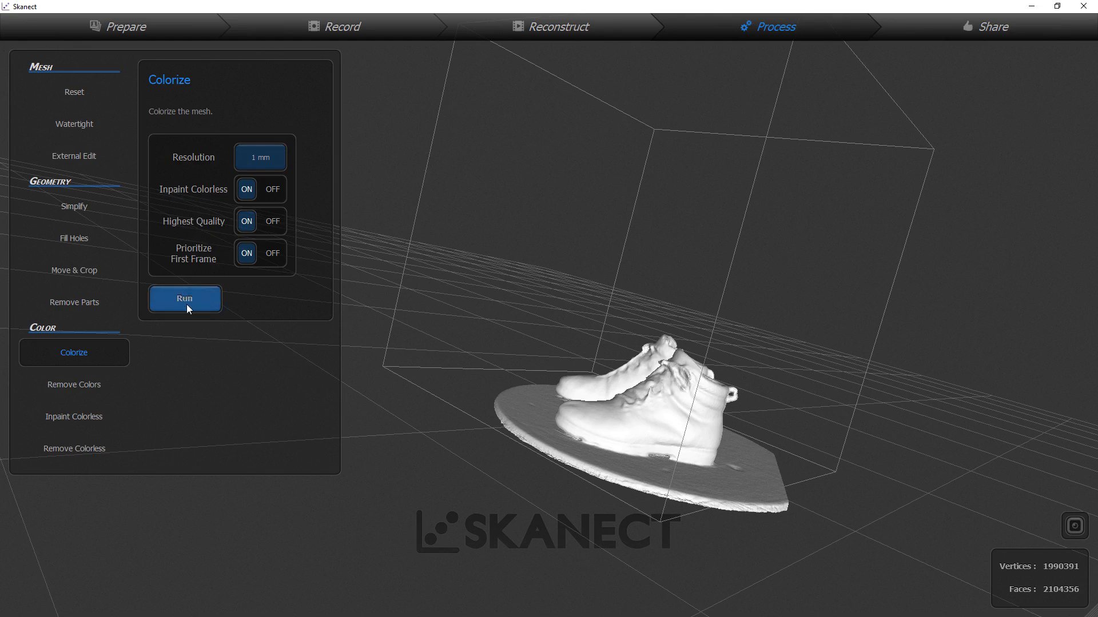
click(184, 299)
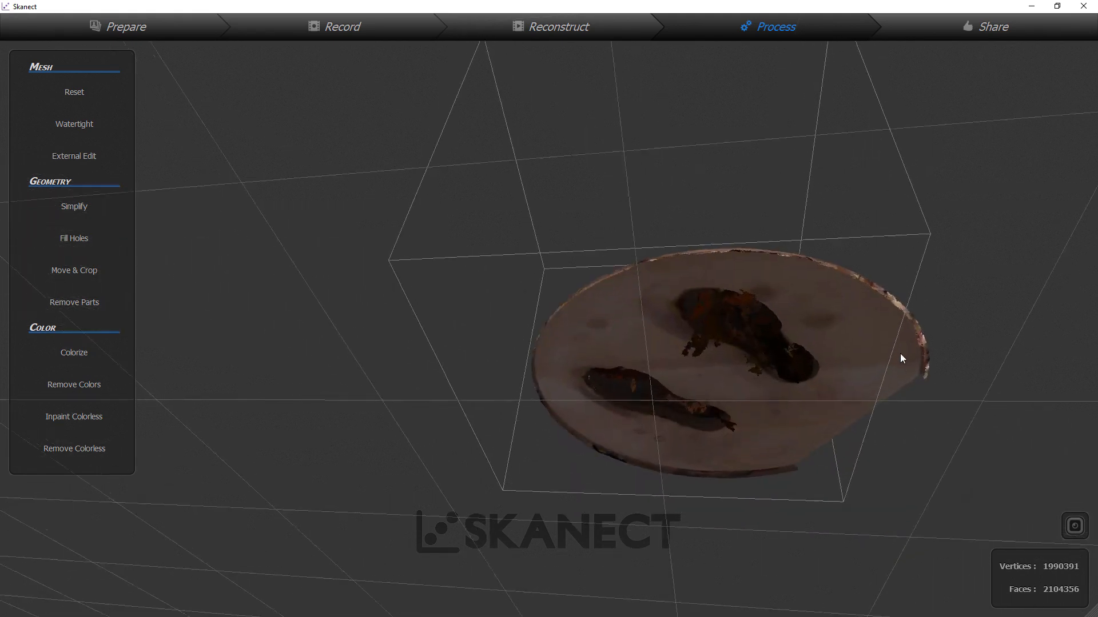
drag(902, 359, 804, 263)
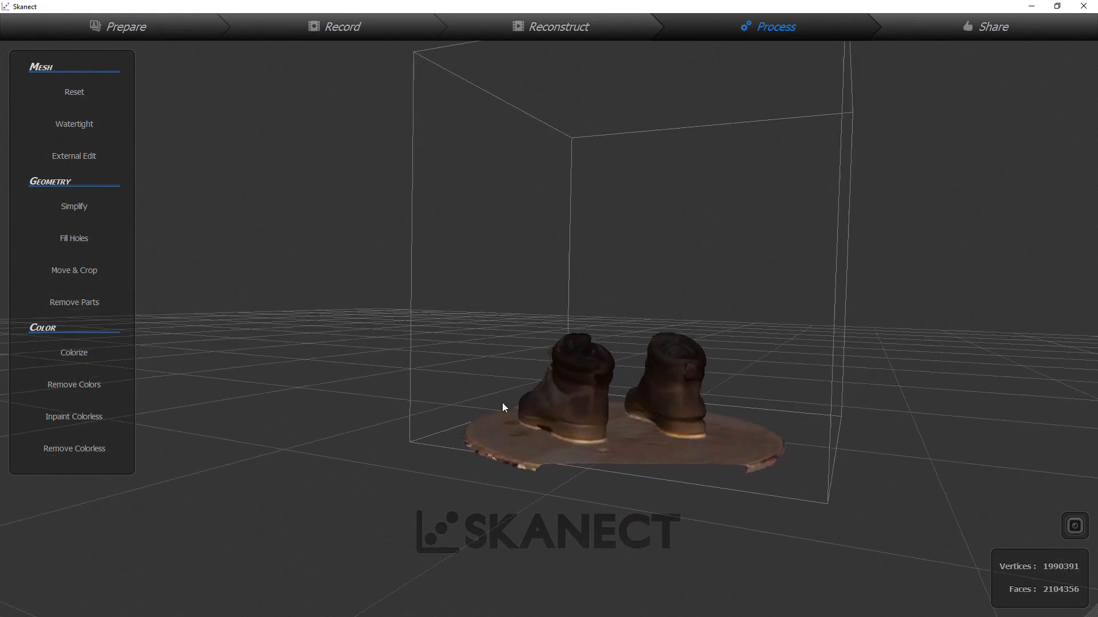
click(992, 27)
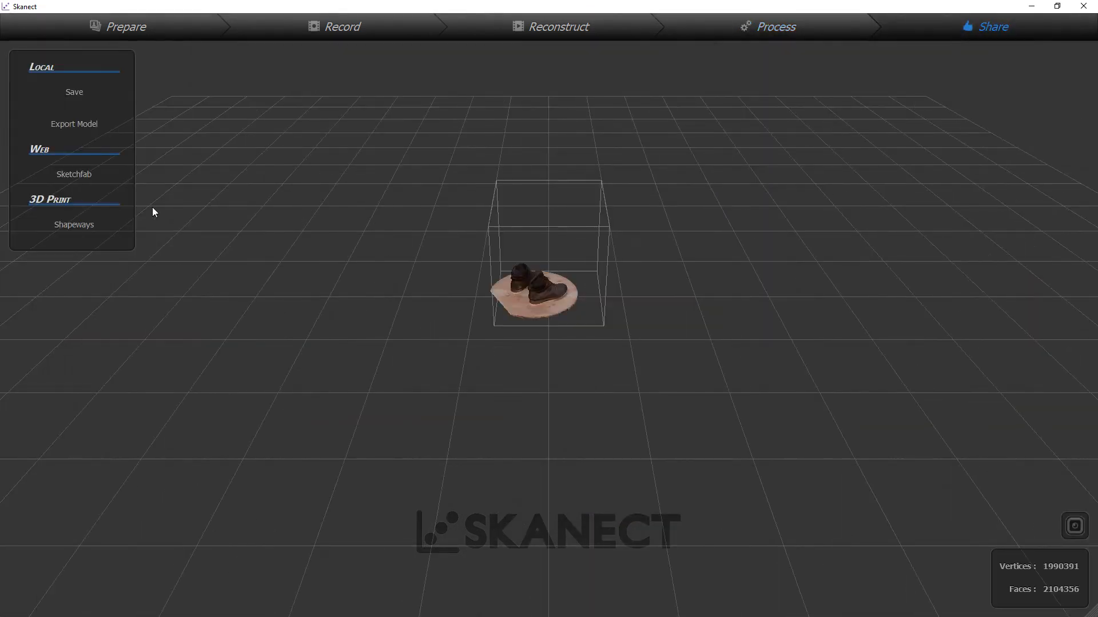
Set the boots export to OBJ with Texture UV colours, accept the face warning, and start exporting.
click(74, 124)
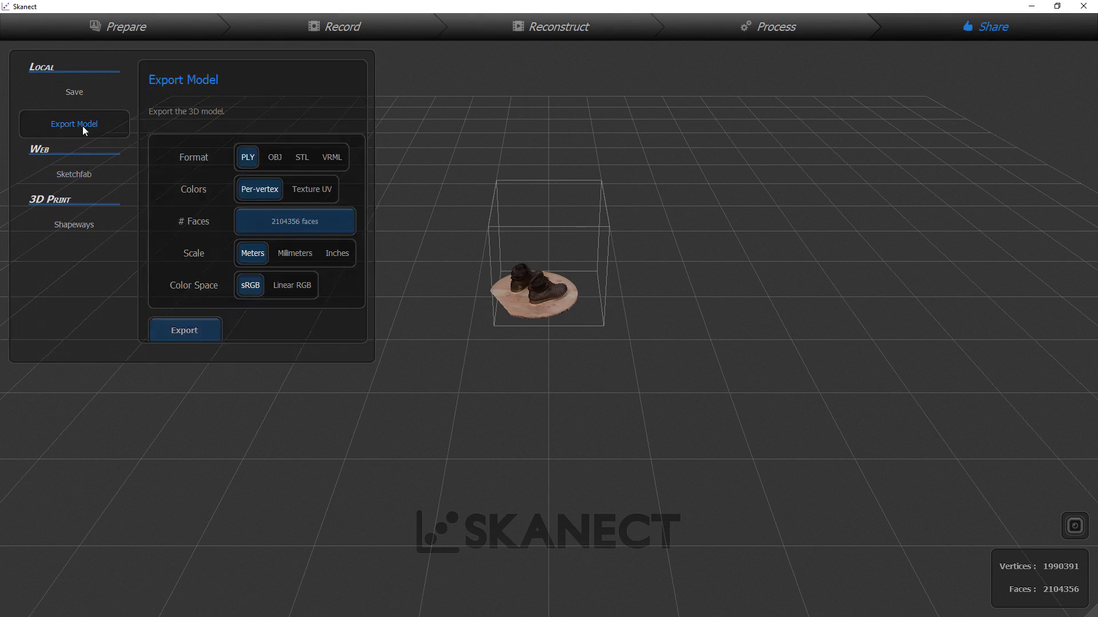
click(274, 157)
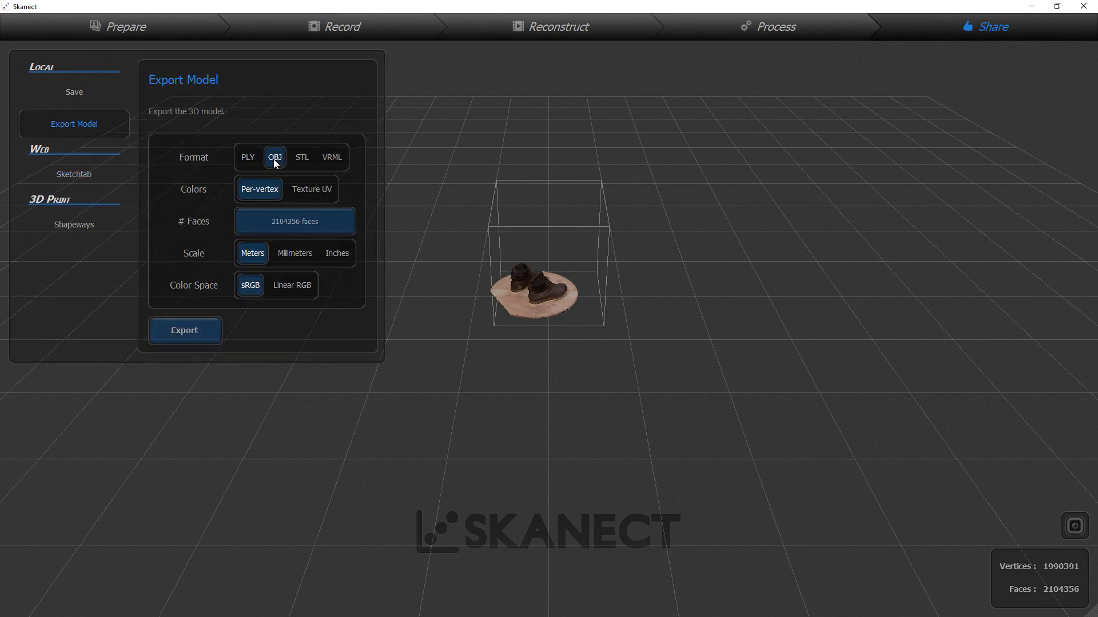
click(312, 190)
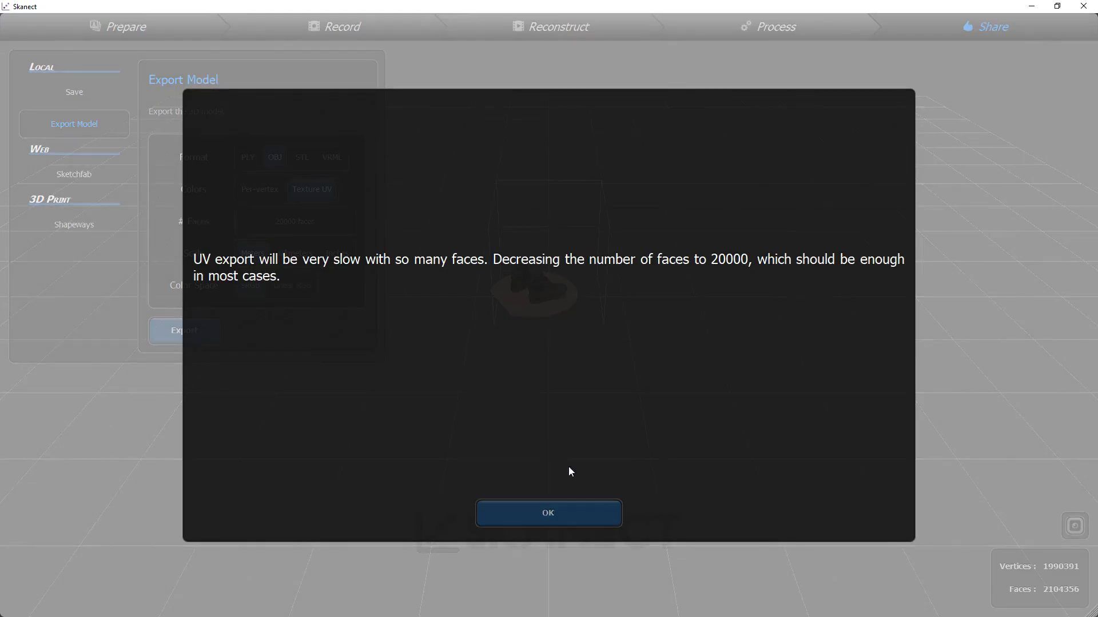
click(548, 514)
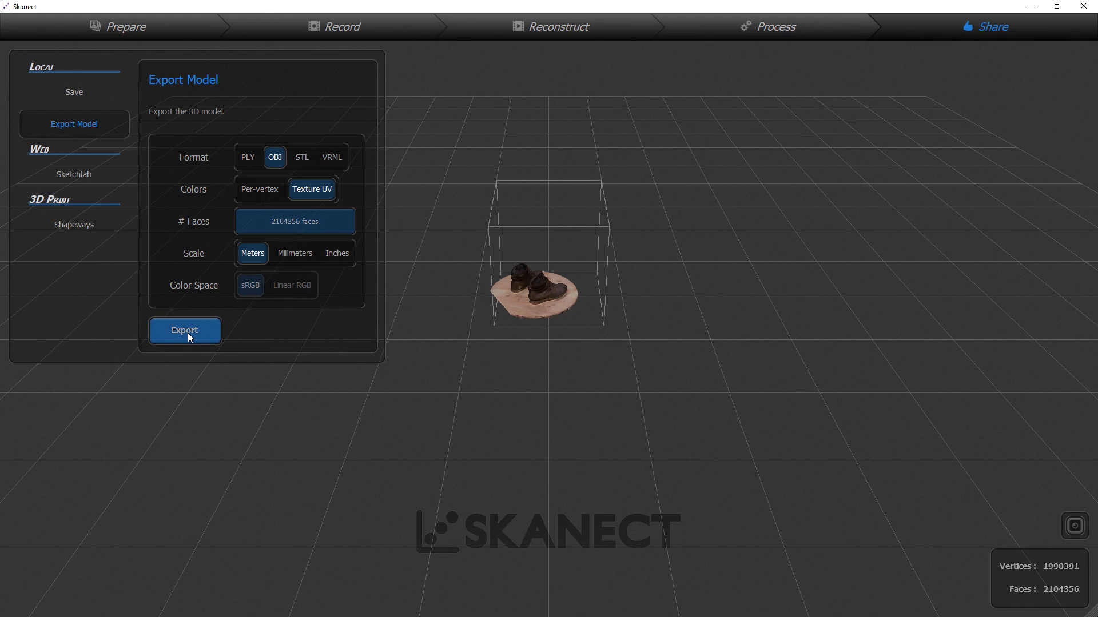
click(184, 330)
text(model_s1)
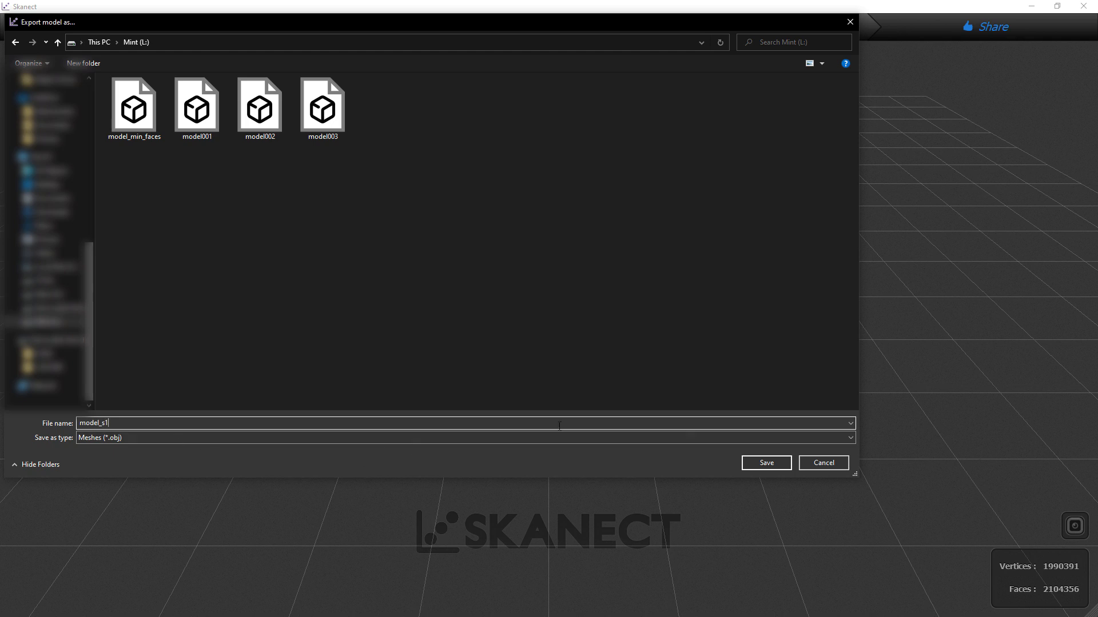
Save the exported boots OBJ and return to the Process stage.
click(765, 462)
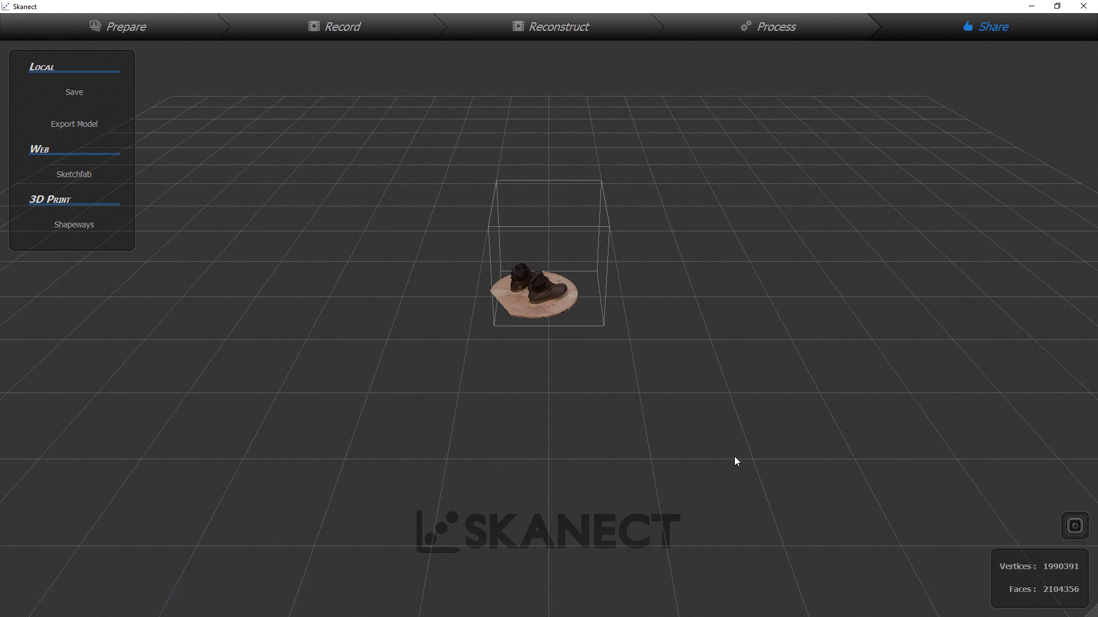
click(767, 27)
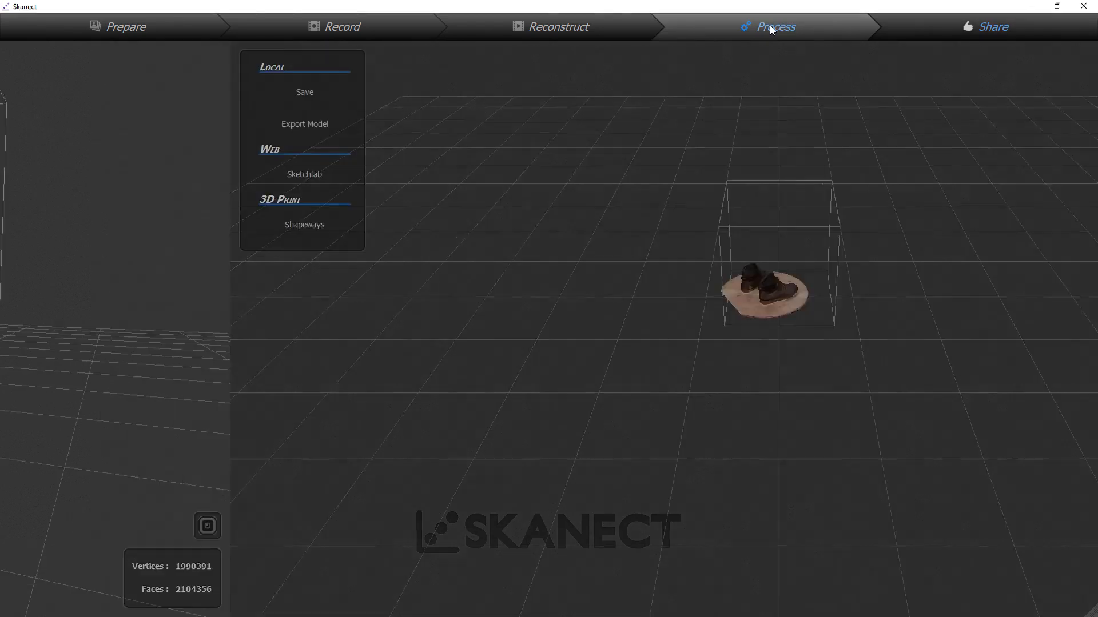
click(773, 26)
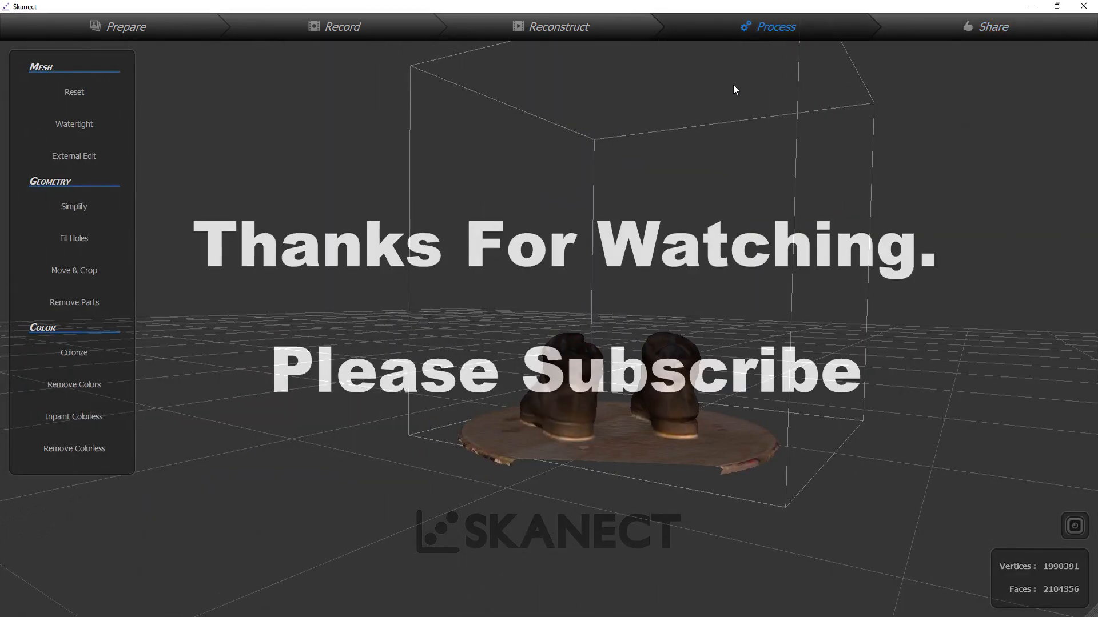